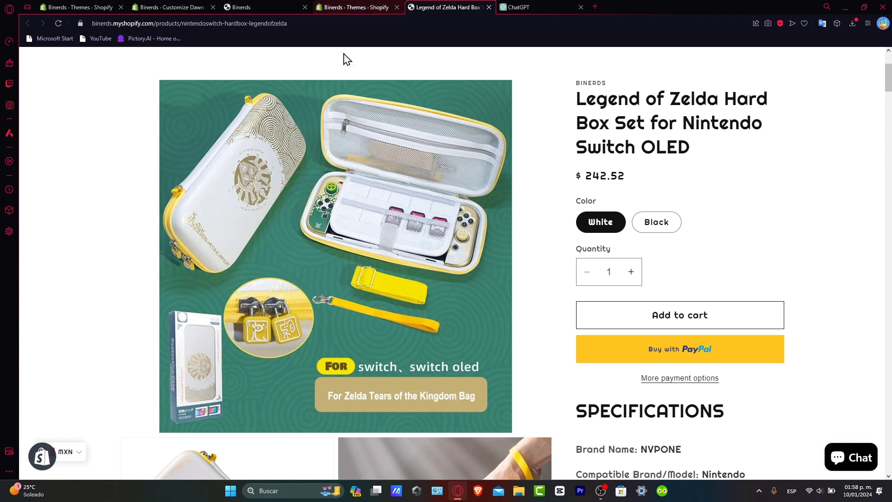
mouse_move(162, 392)
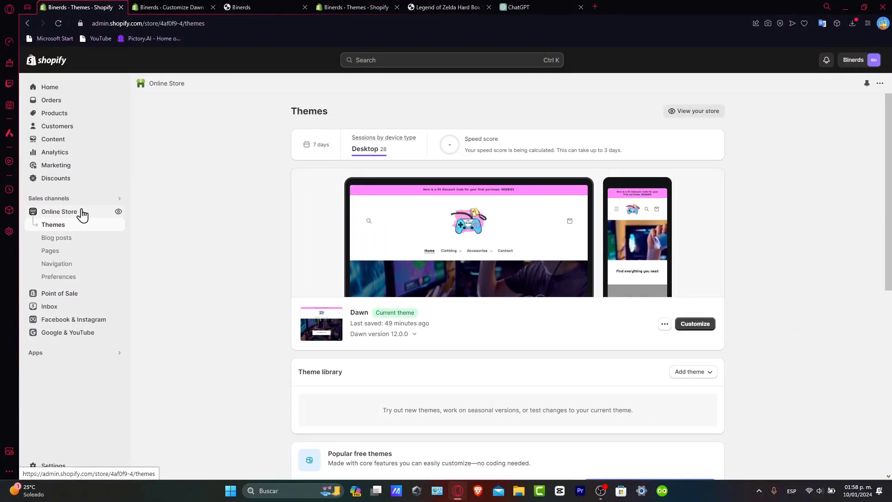
mouse_move(397, 298)
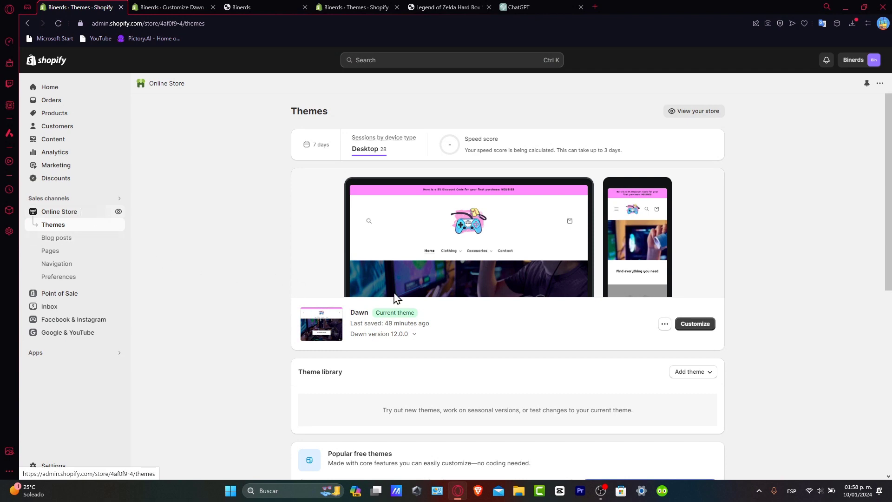
left_click(663, 323)
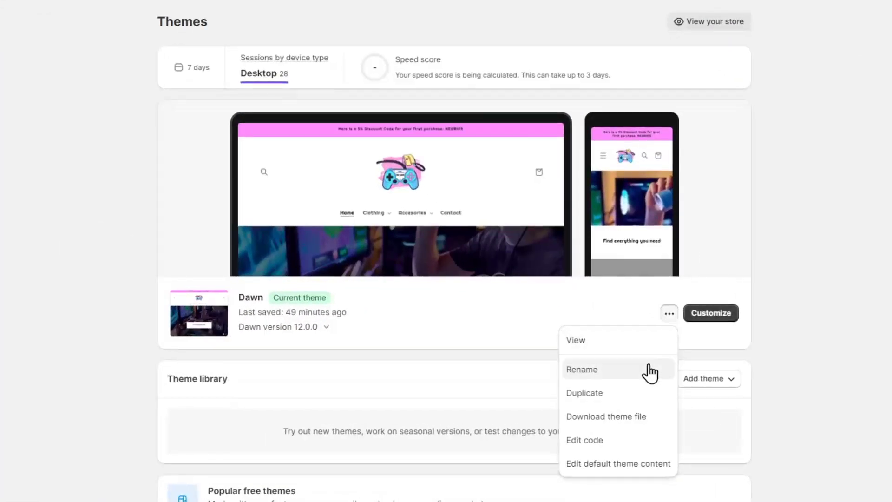
mouse_move(625, 464)
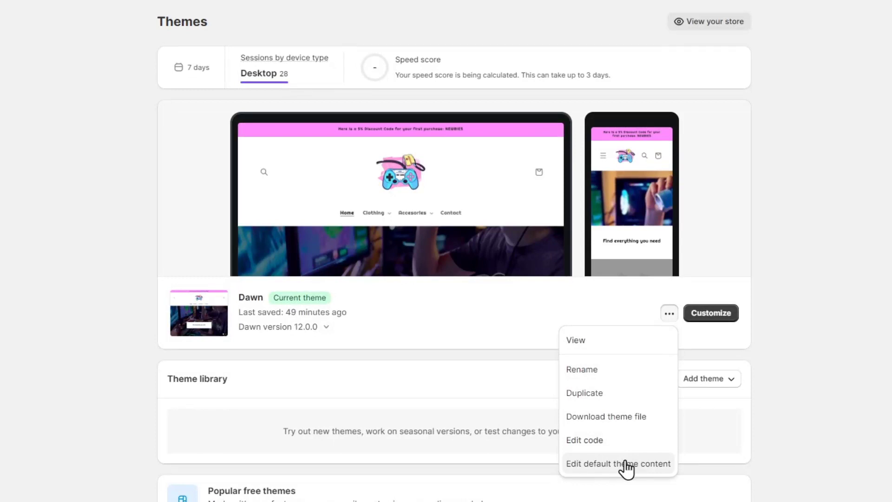
mouse_move(553, 356)
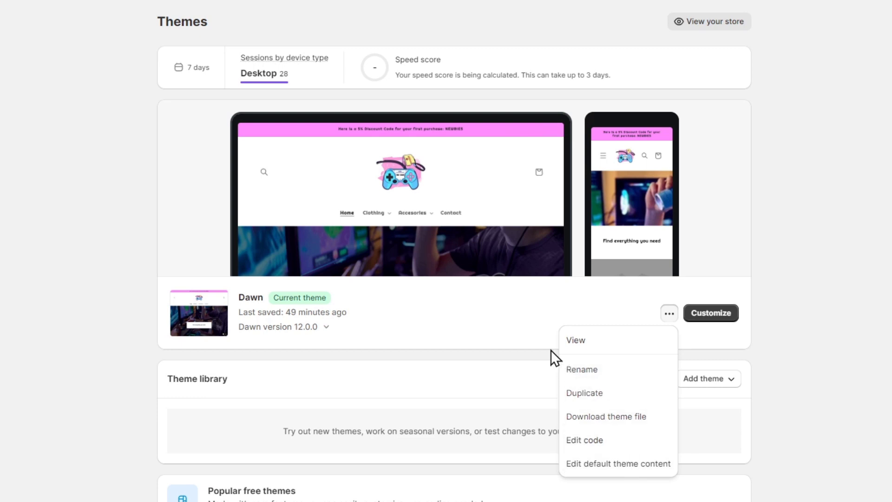
mouse_move(526, 342)
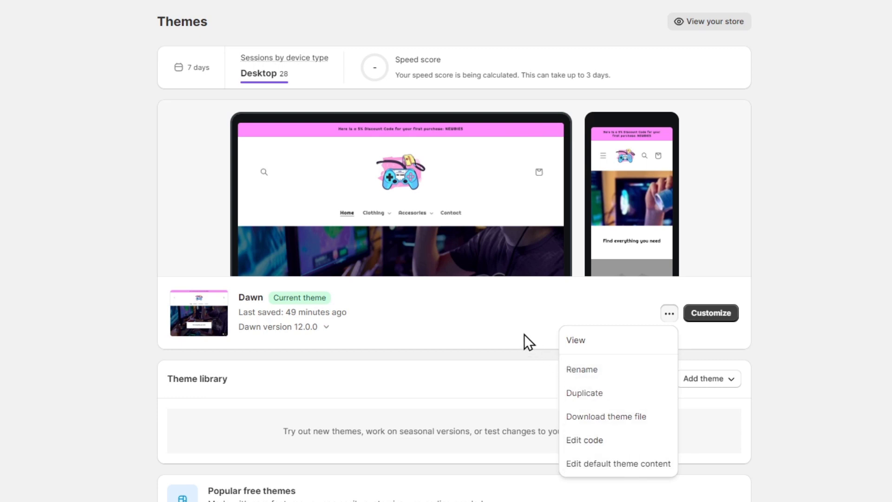
left_click(669, 312)
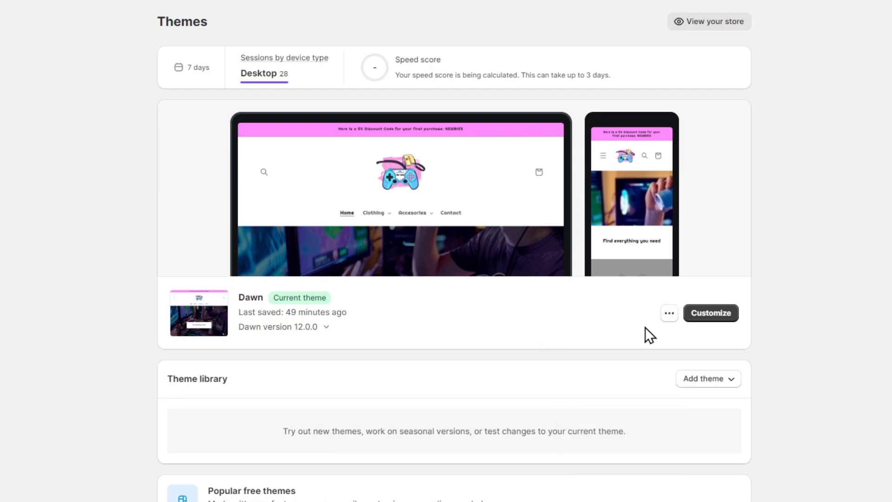
Customize Dawn on the Default product template and enlarge the T-shirt product image.
left_click(709, 312)
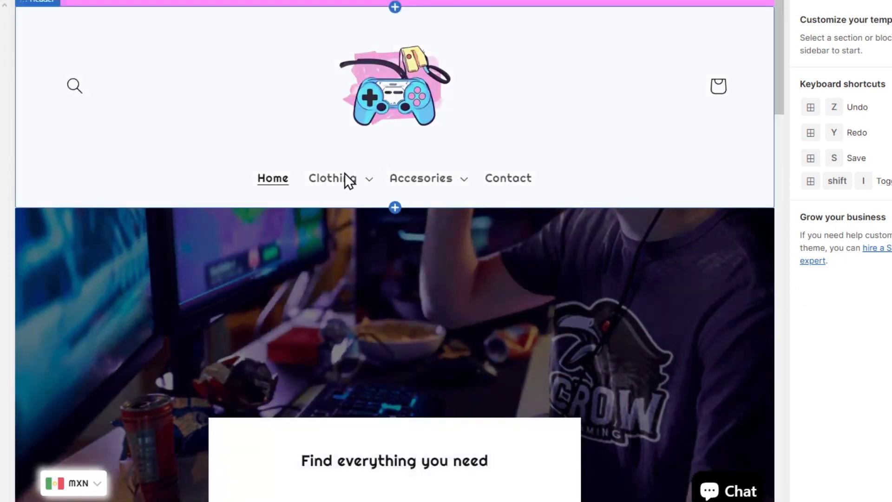
left_click(332, 178)
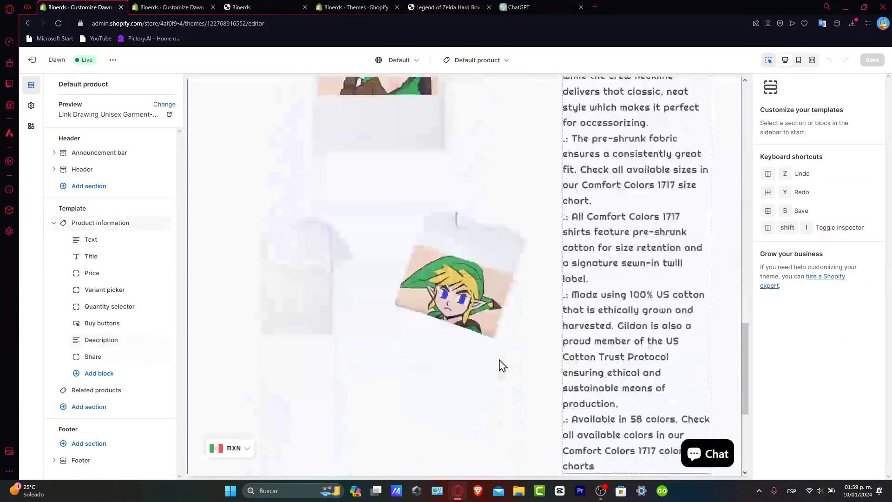
scroll("down", 3)
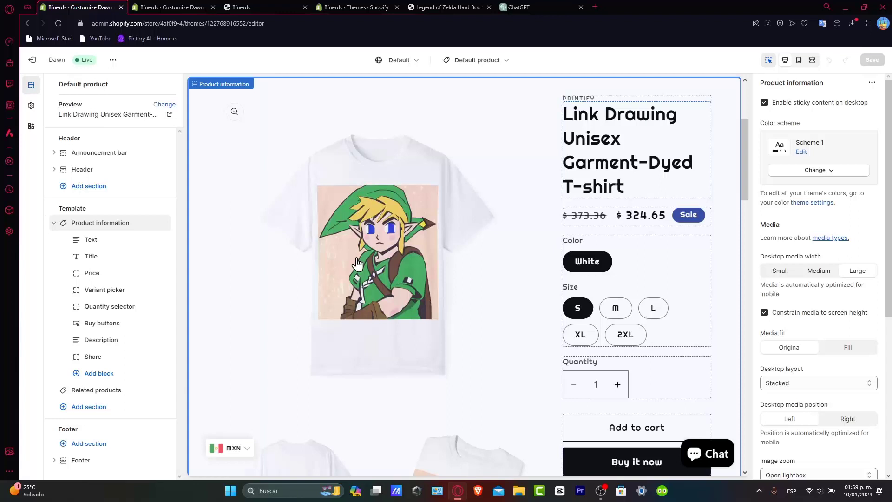
left_click(98, 372)
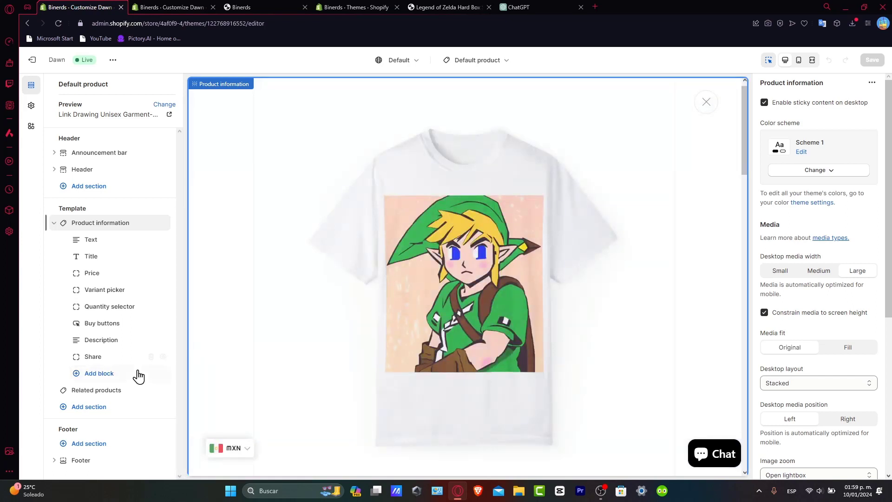
Add a Custom Liquid block to Product information with an h1–h6 { color: red } rule.
left_click(98, 372)
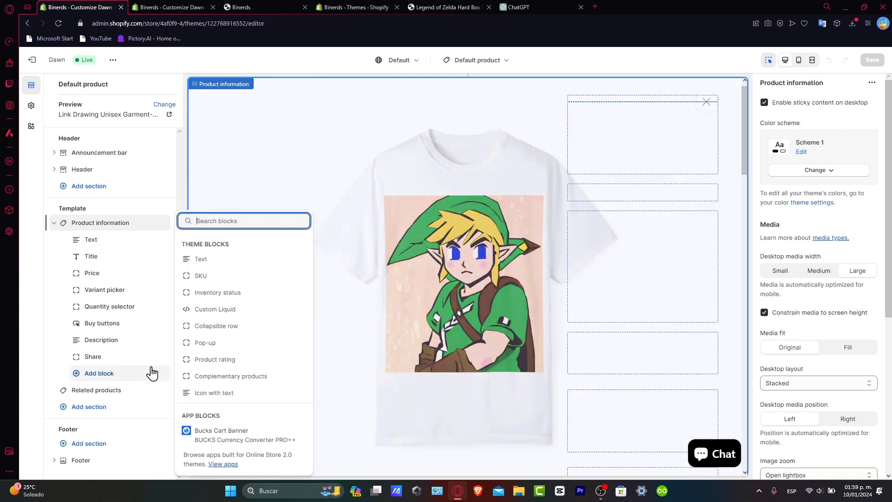
left_click(214, 308)
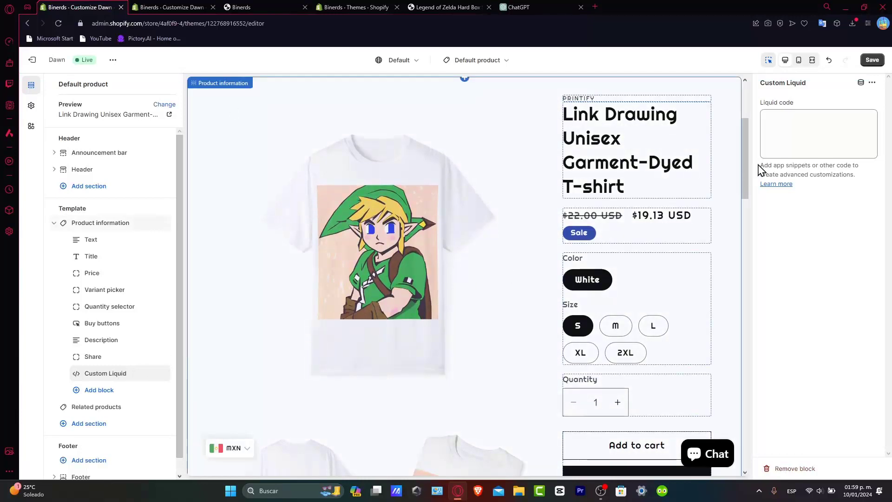
left_click(817, 134)
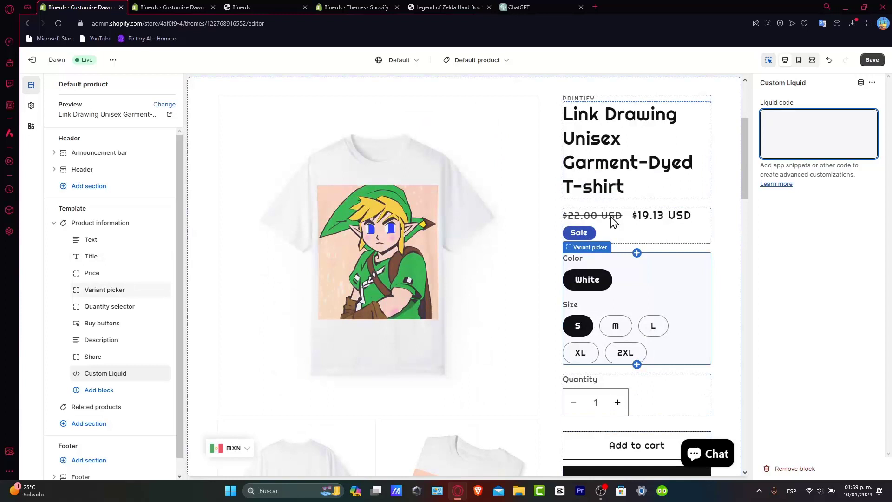
left_click(817, 134)
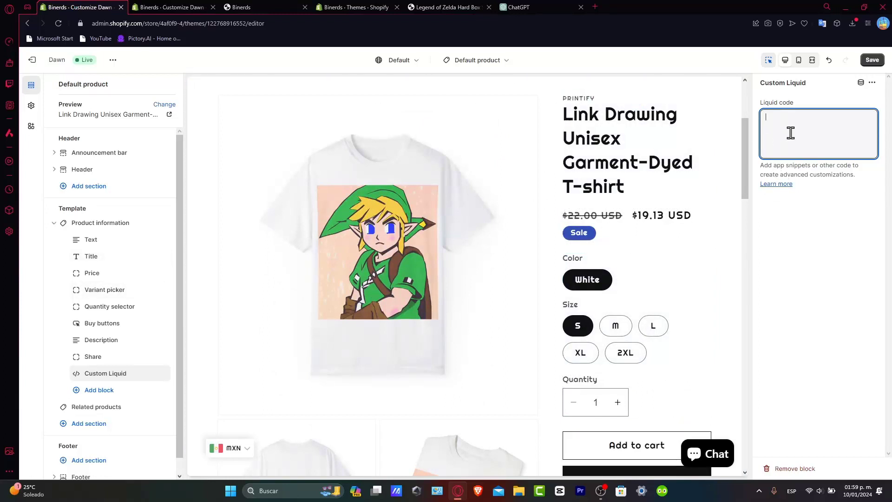
type("h1, h2, h3, h4, h5, h6 {")
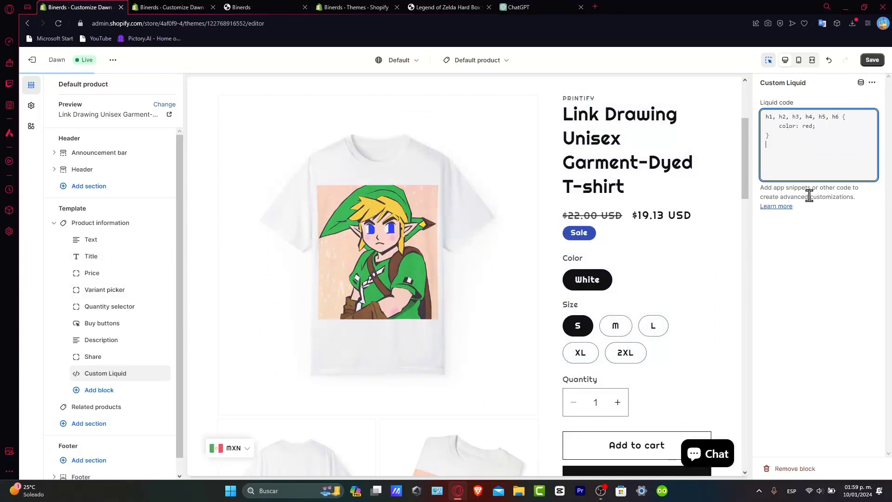
scroll("down", 3)
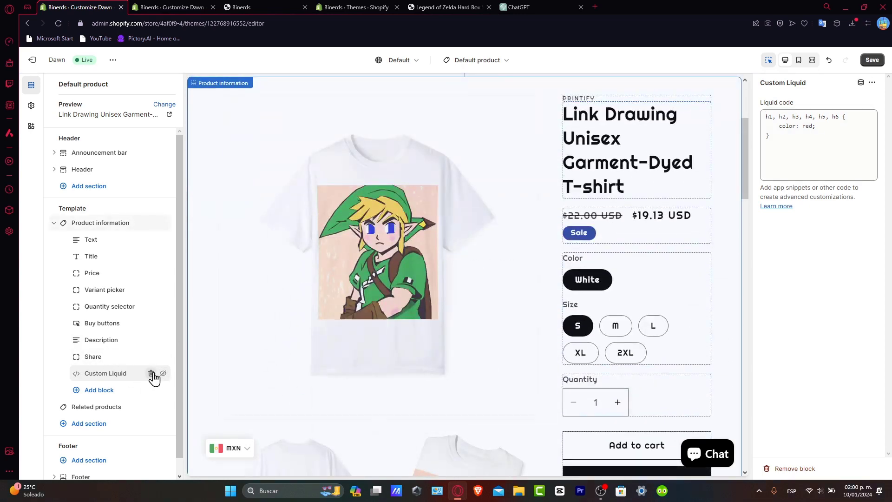
Delete the Custom Liquid block and reach Custom CSS in the theme-wide settings.
left_click(150, 373)
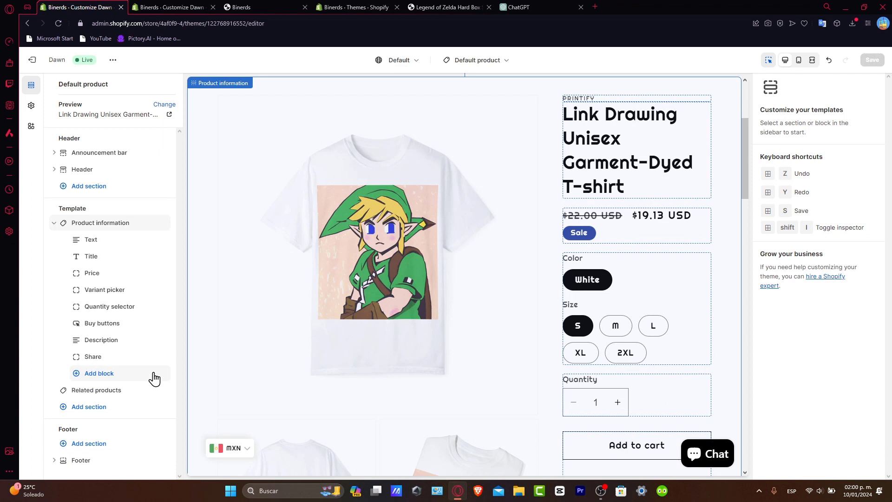
left_click(88, 406)
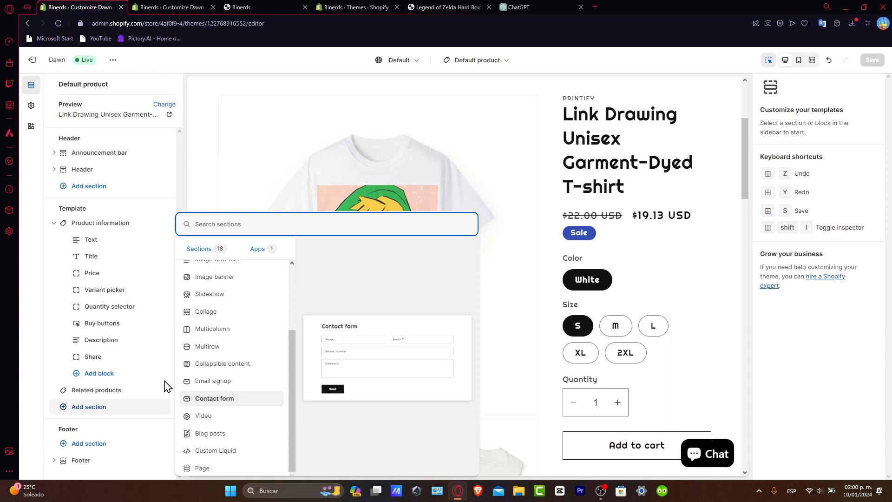
left_click(30, 106)
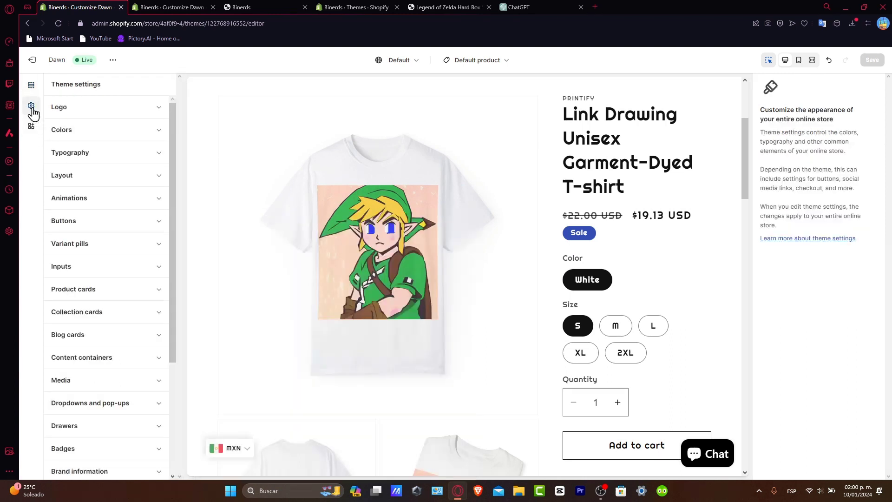
mouse_move(54, 120)
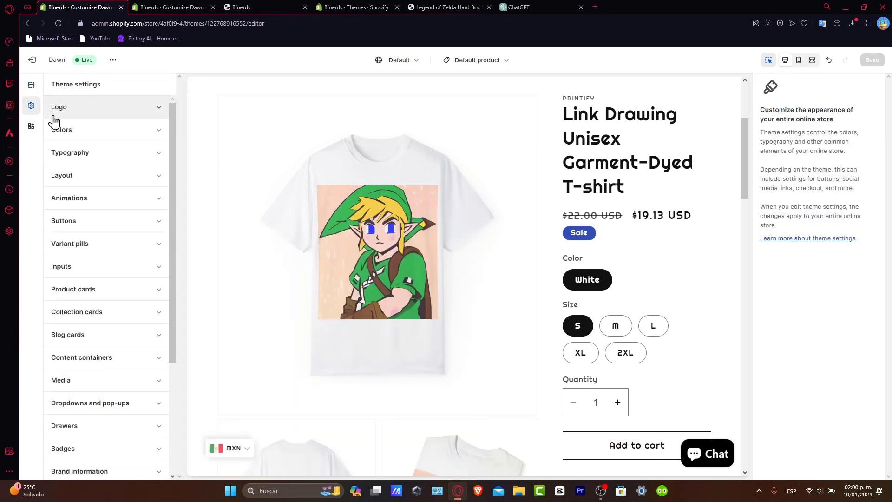
scroll("down", 3)
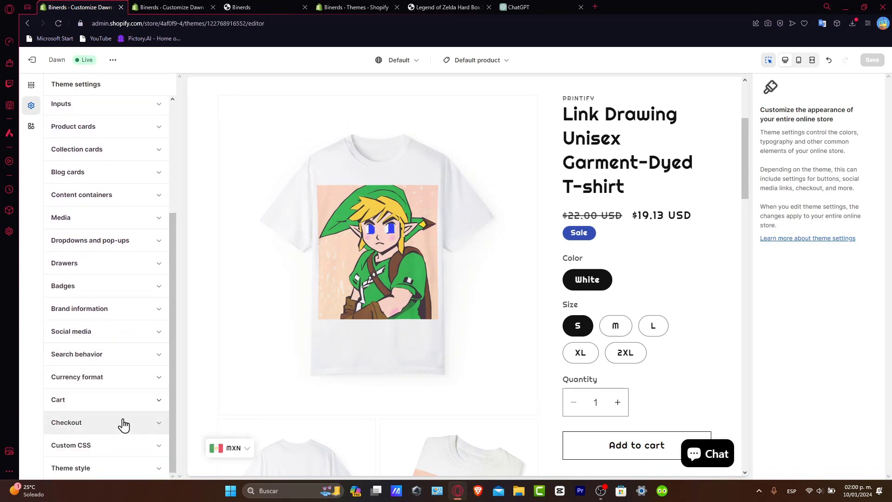
Expand Custom CSS, then review the help article's section-level CSS considerations and permitted at-rules.
left_click(69, 444)
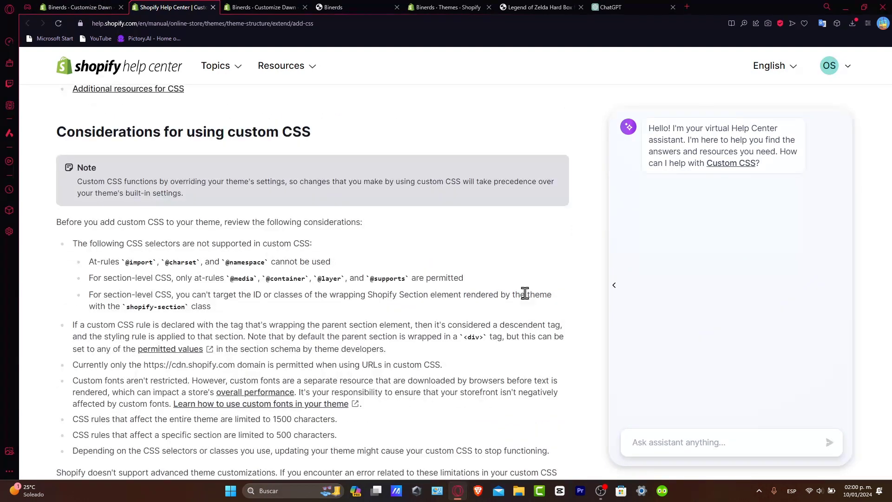
left_click_drag(144, 131, 311, 131)
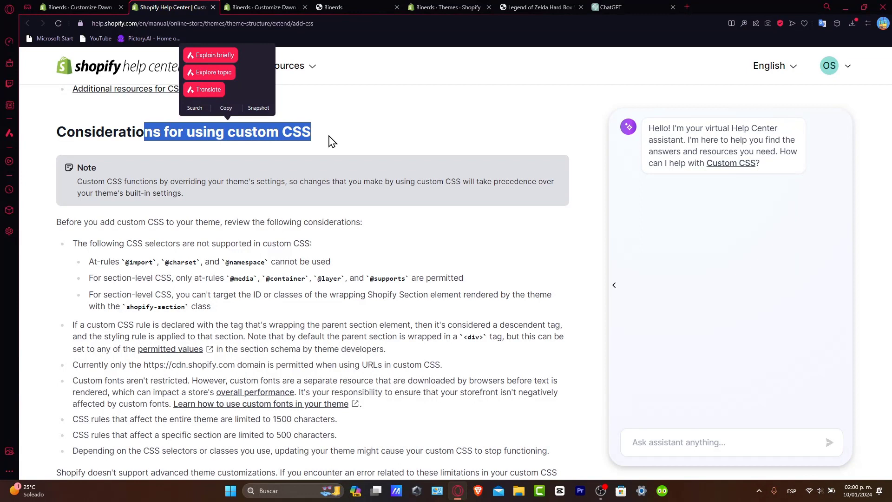
double_click(131, 262)
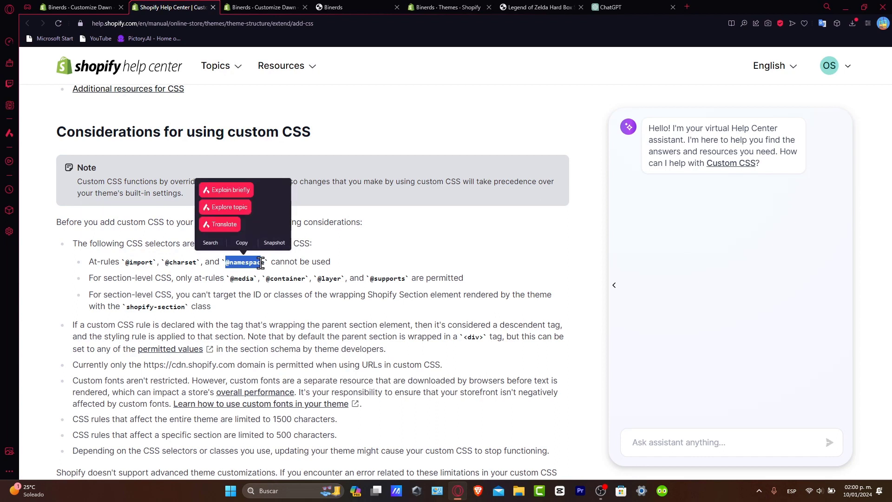
mouse_move(242, 279)
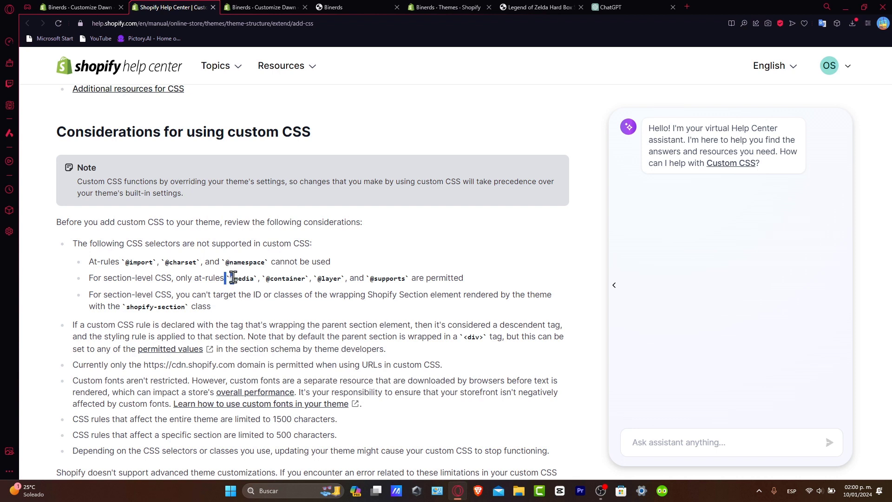
left_click_drag(227, 278, 278, 278)
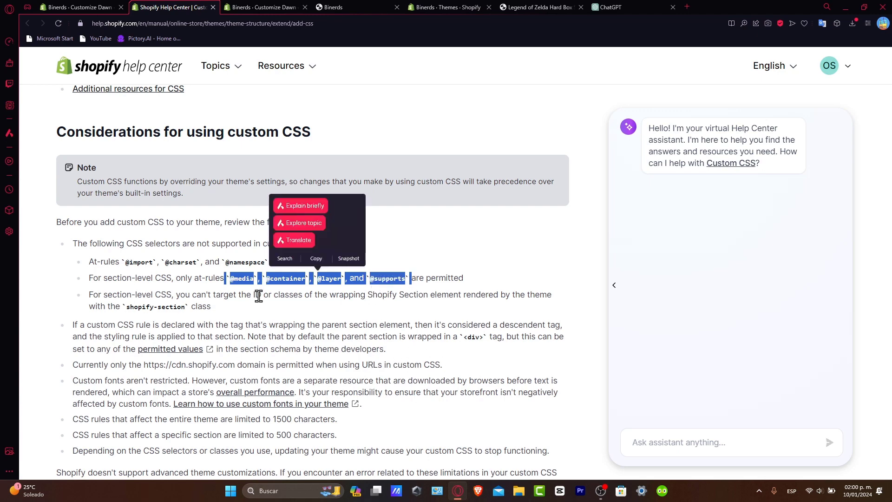
scroll("down", 3)
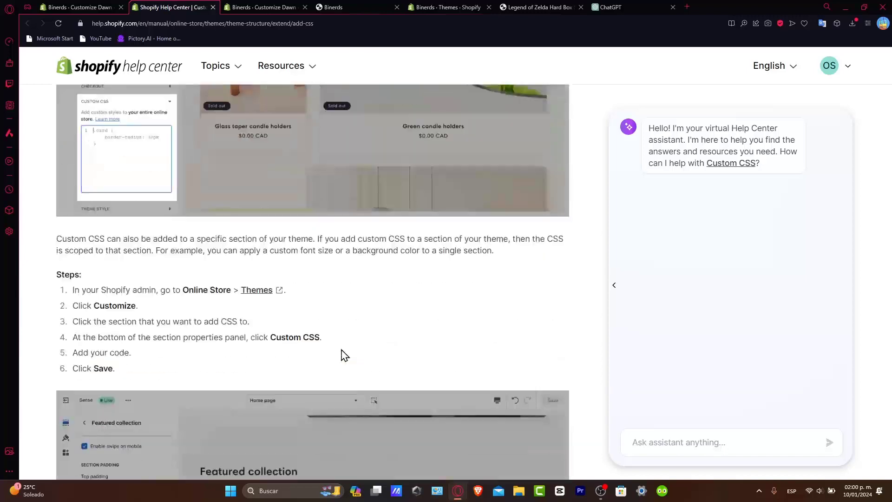
scroll("down", 3)
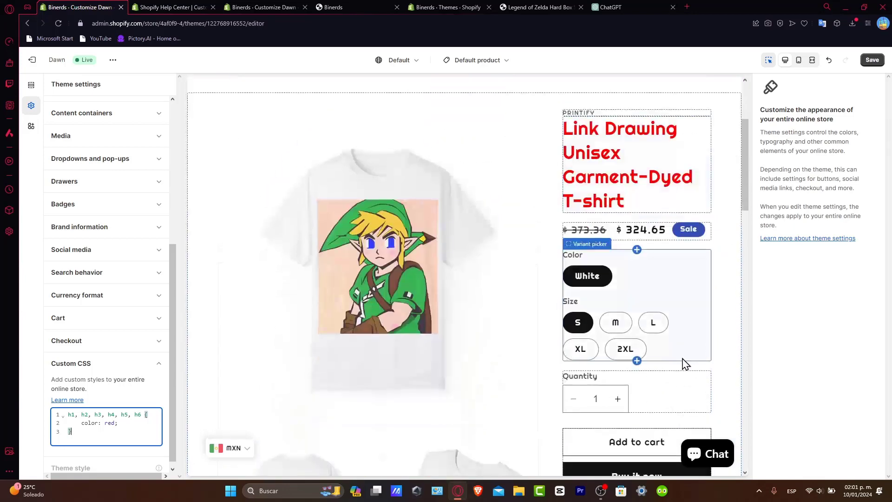
Change the storewide heading colour in Custom CSS from red to green.
scroll("down", 3)
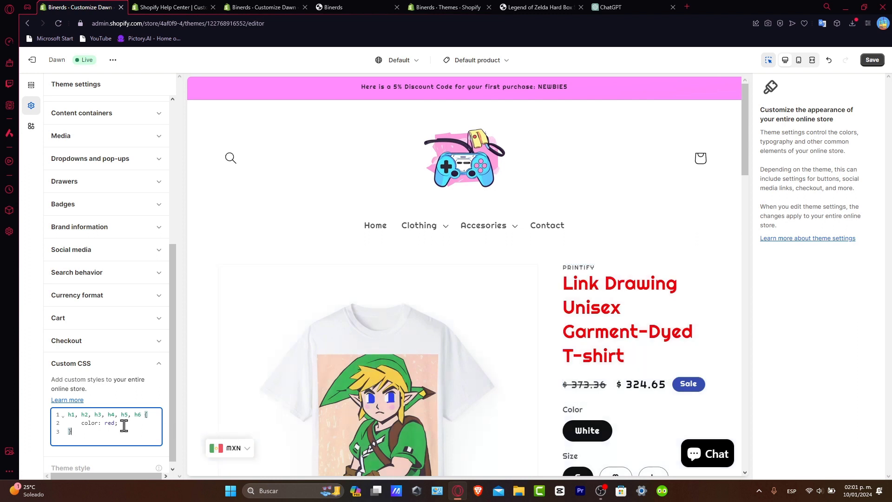
type("g")
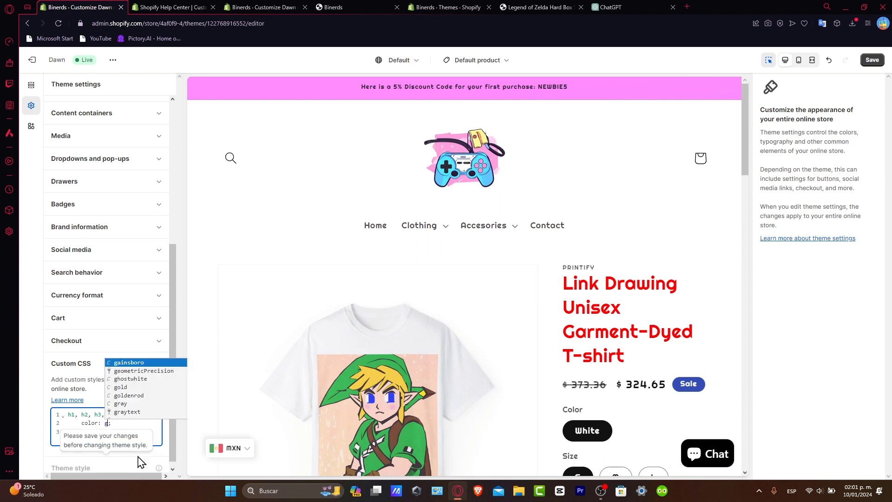
type("reen")
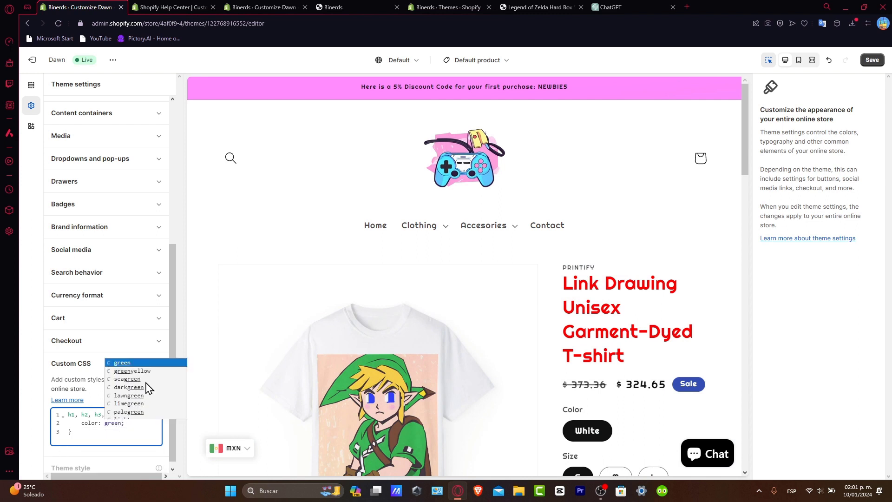
left_click(128, 386)
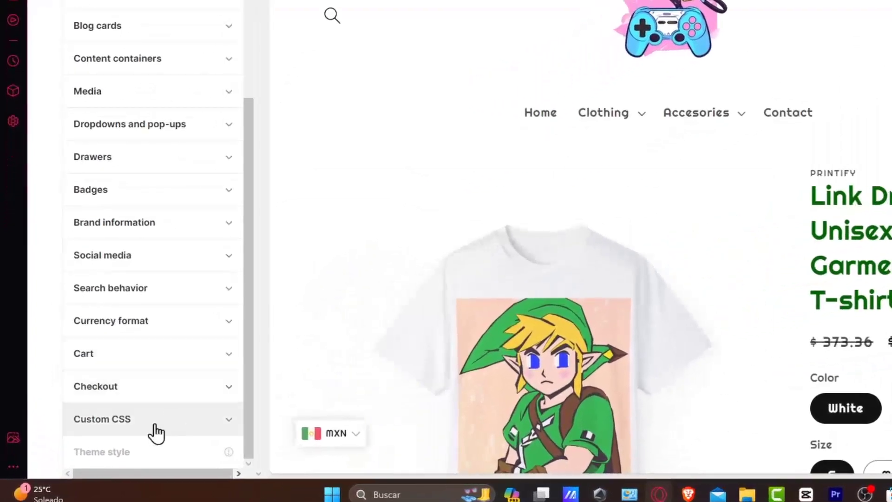
Switch the editor to the Home page template, then return to the ChatGPT conversation.
left_click(102, 419)
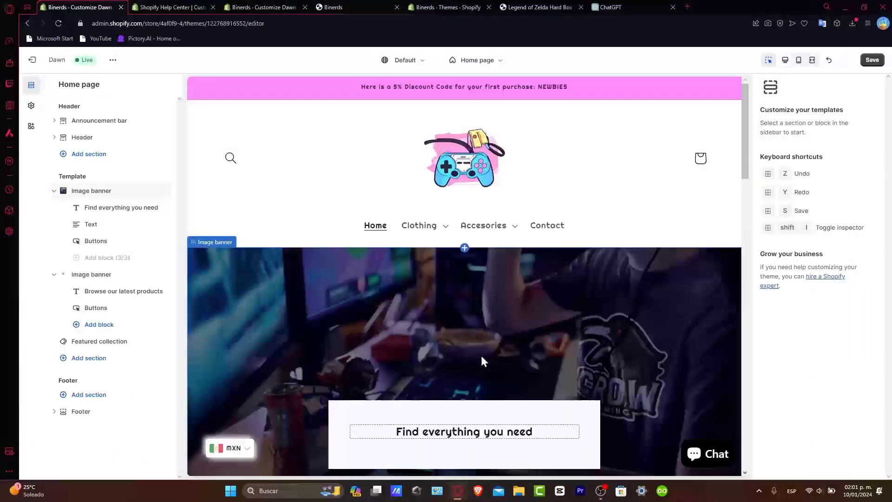
scroll("down", 3)
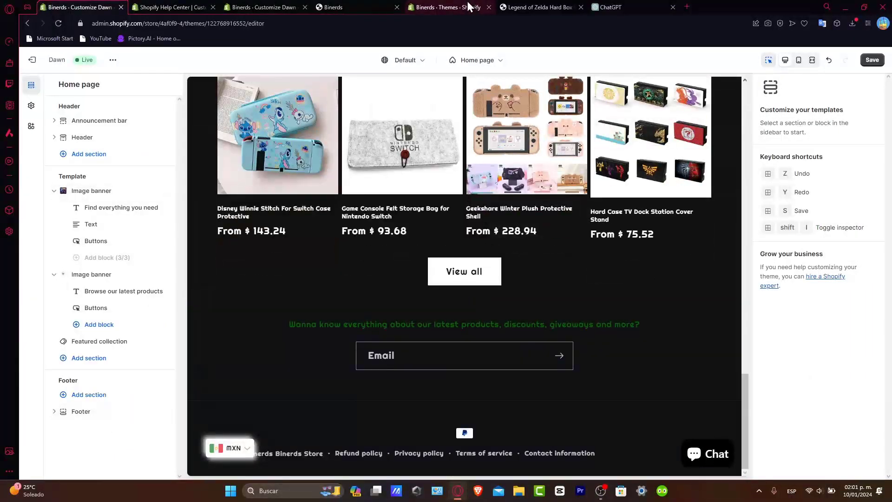
left_click(611, 7)
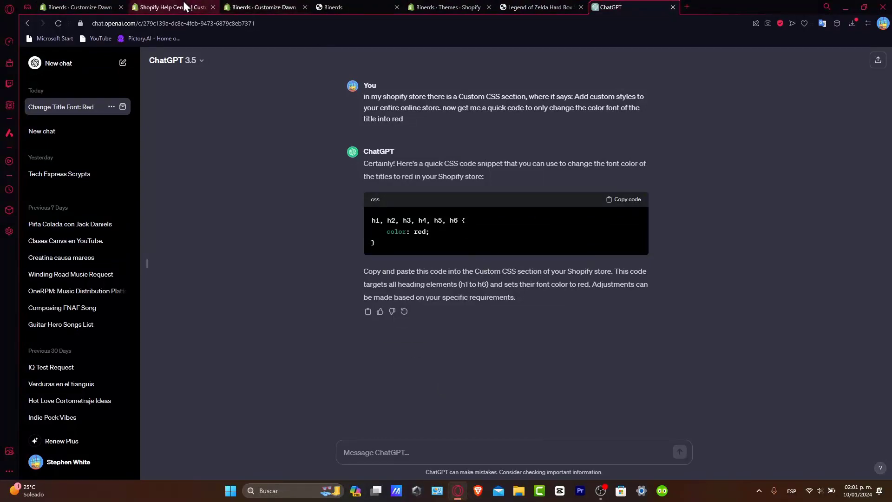
left_click(171, 6)
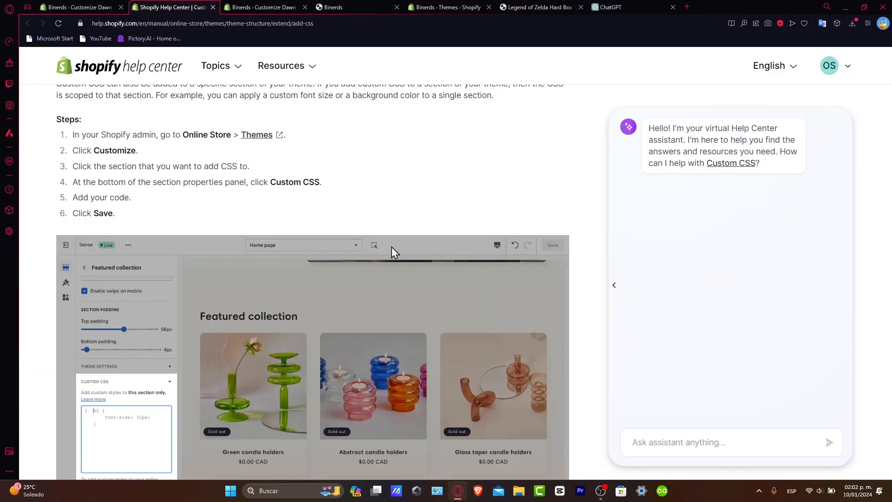
scroll("down", 3)
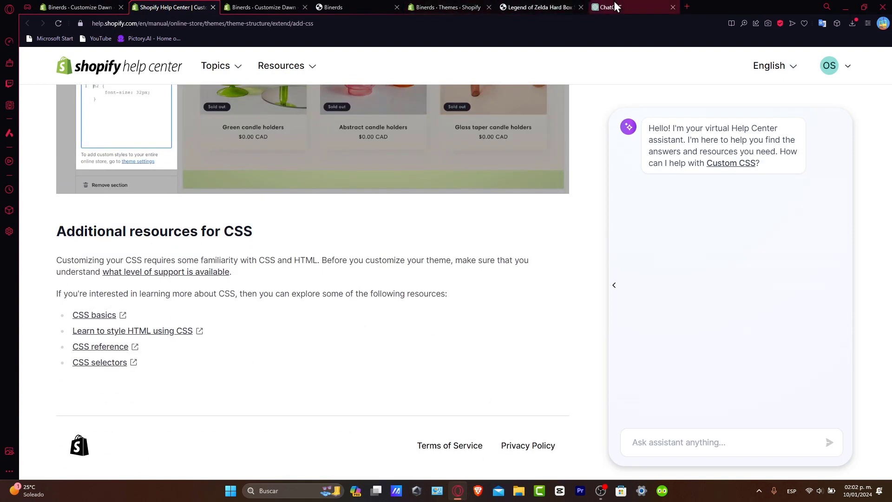
left_click(625, 7)
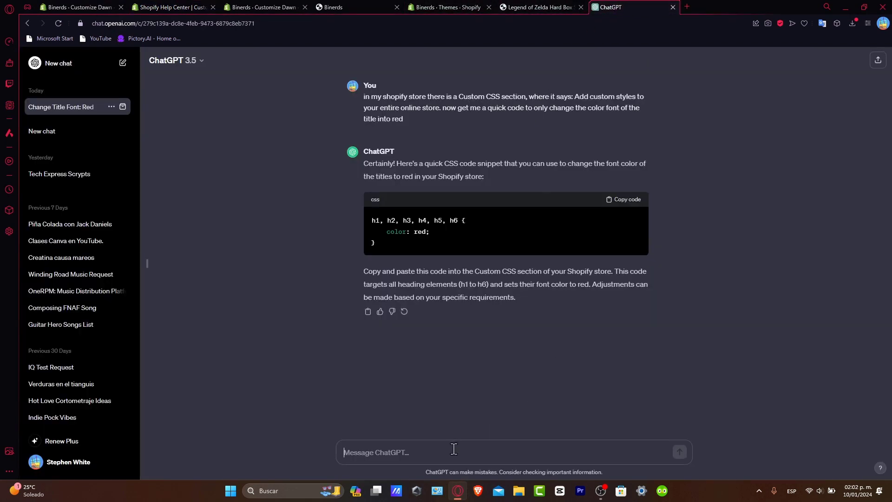
Ask ChatGPT for CSS to display one product image at the top and read its reply.
type("i want to")
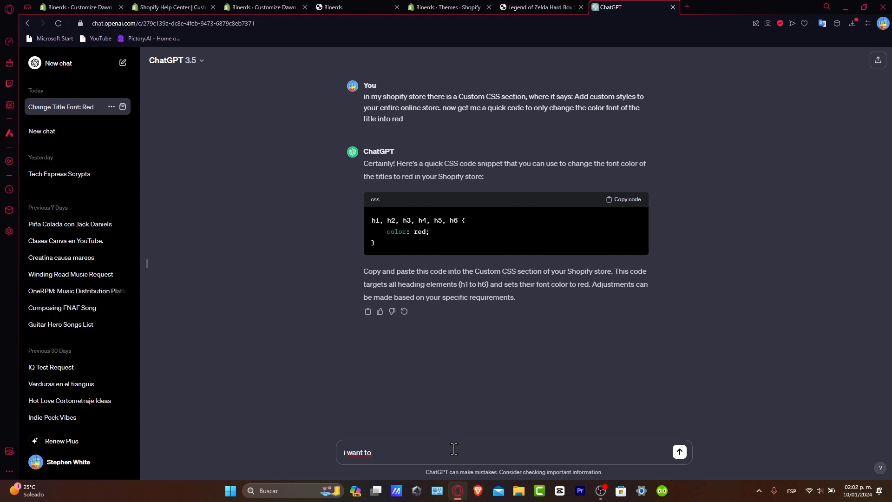
type("display")
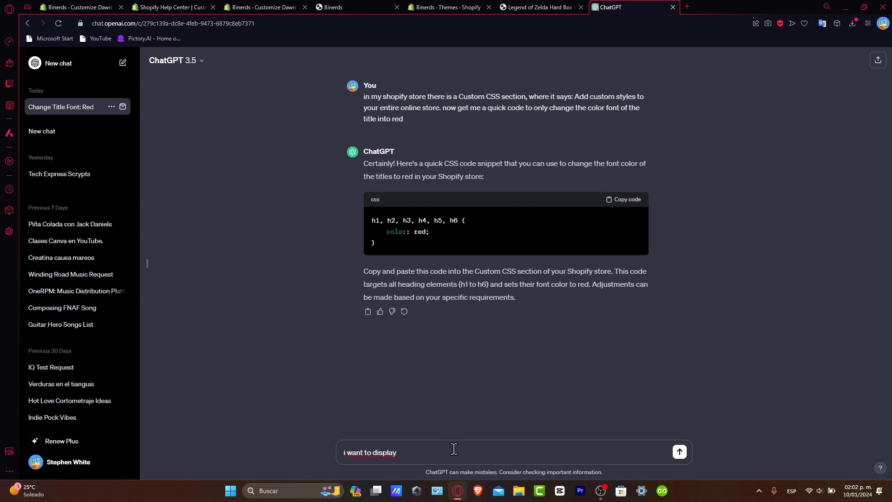
type("one image of a")
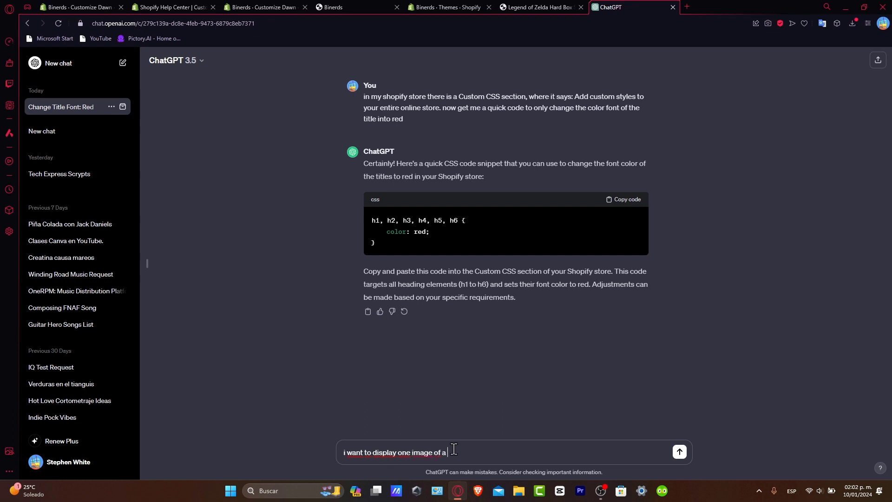
type("product at th")
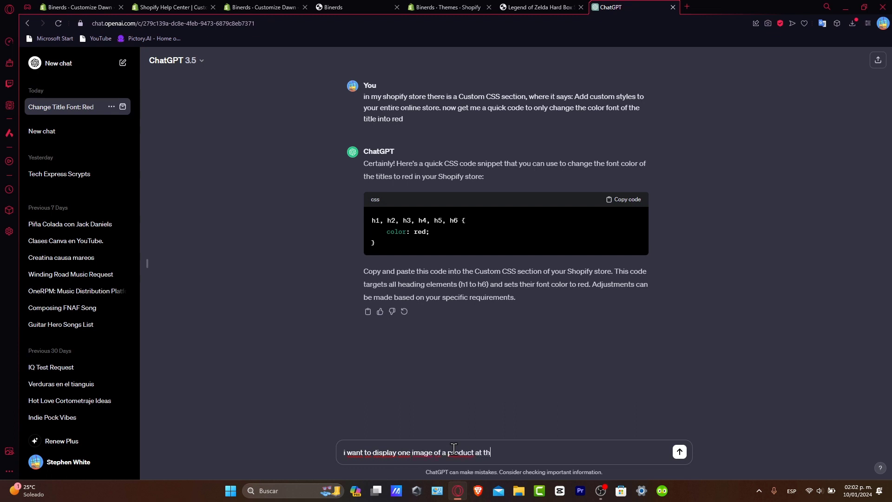
type("e top, give a")
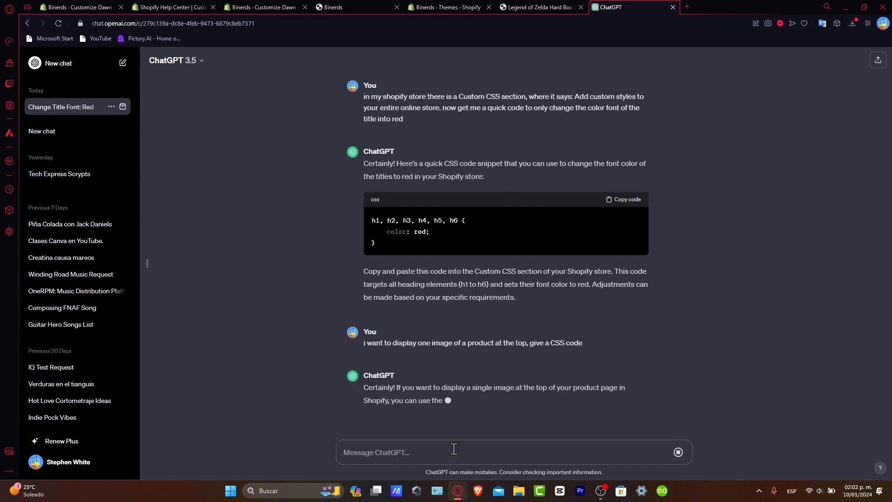
scroll("down", 3)
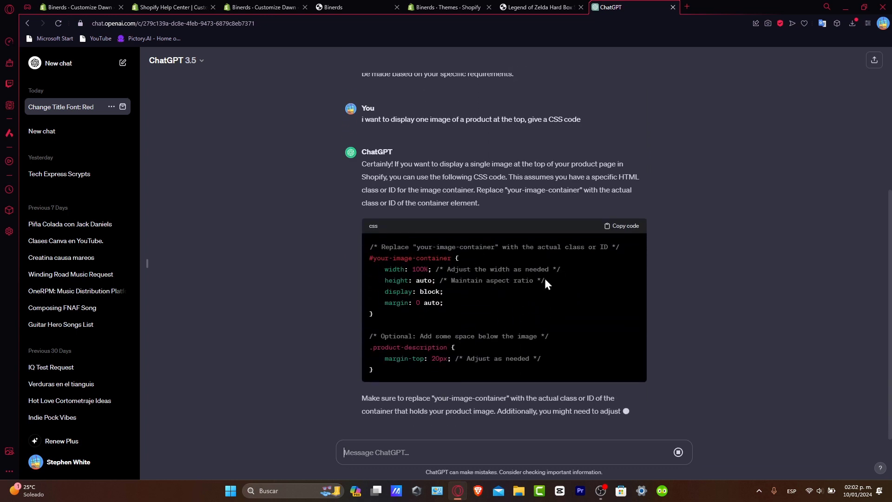
scroll("down", 3)
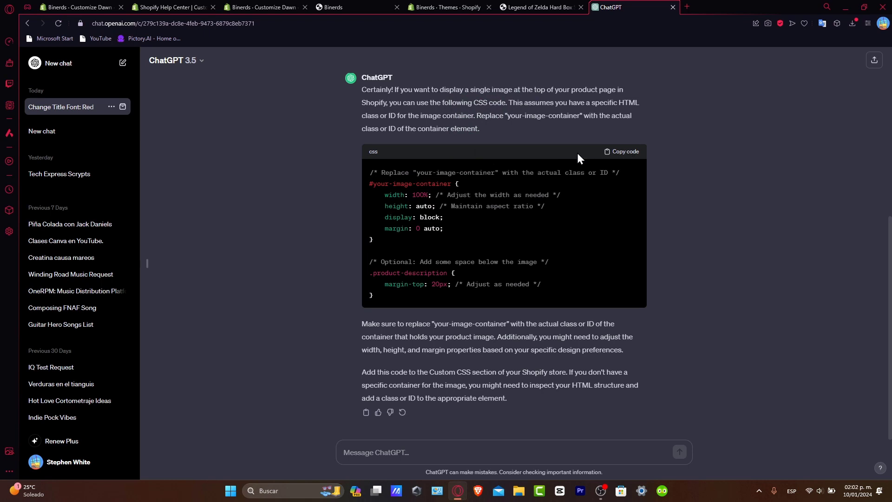
mouse_move(568, 266)
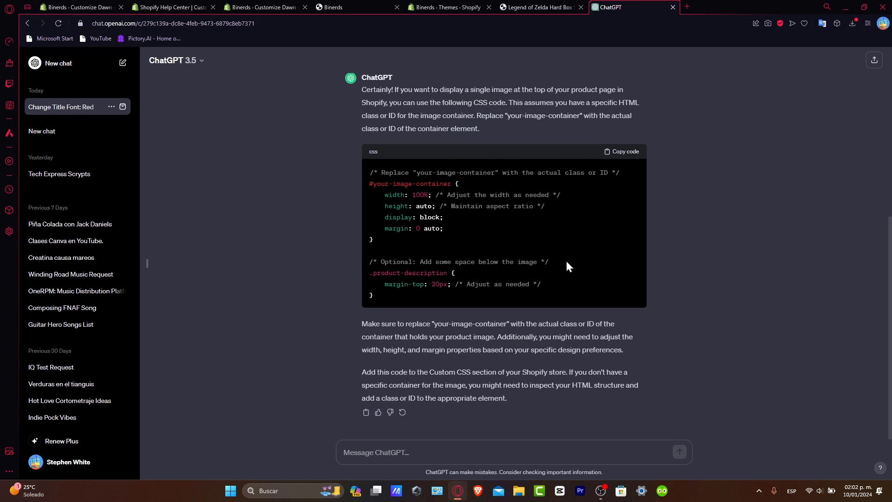
mouse_move(466, 284)
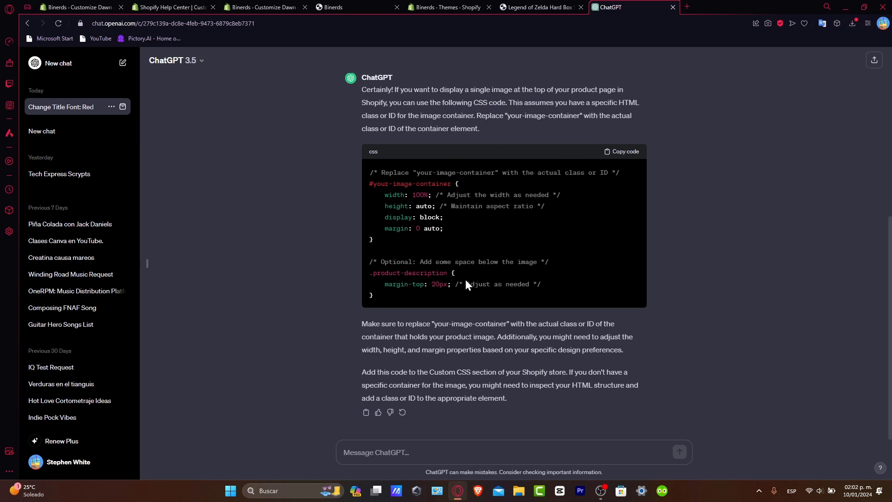
left_click(262, 6)
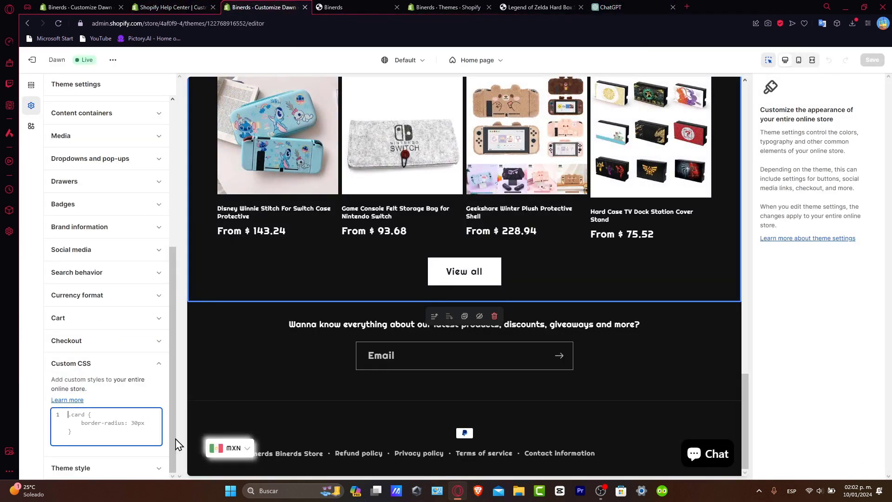
Preview the BNerds Unisex Jersey tee and the live Zelda hard box page, then return to ChatGPT's image CSS.
left_click(31, 85)
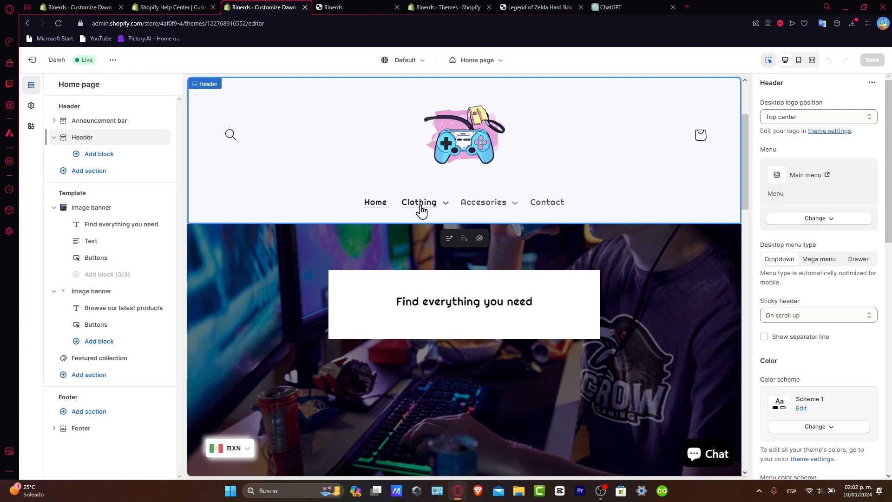
left_click(419, 202)
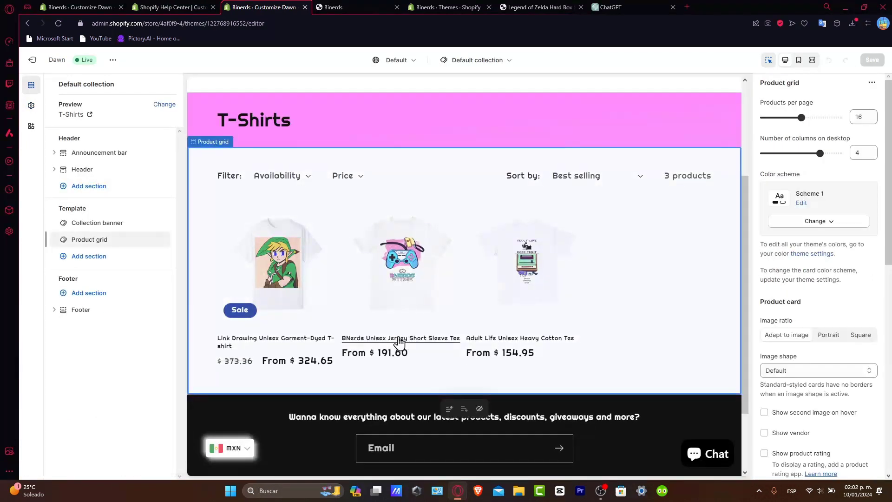
left_click(399, 338)
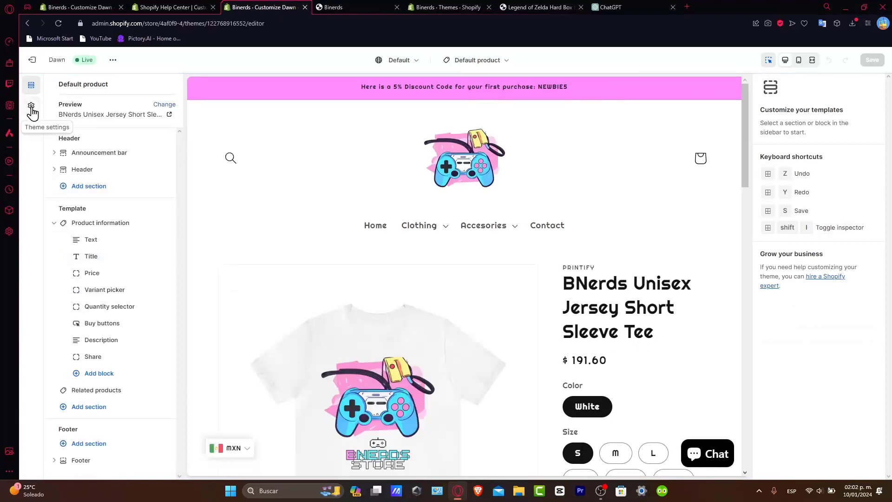
left_click(30, 106)
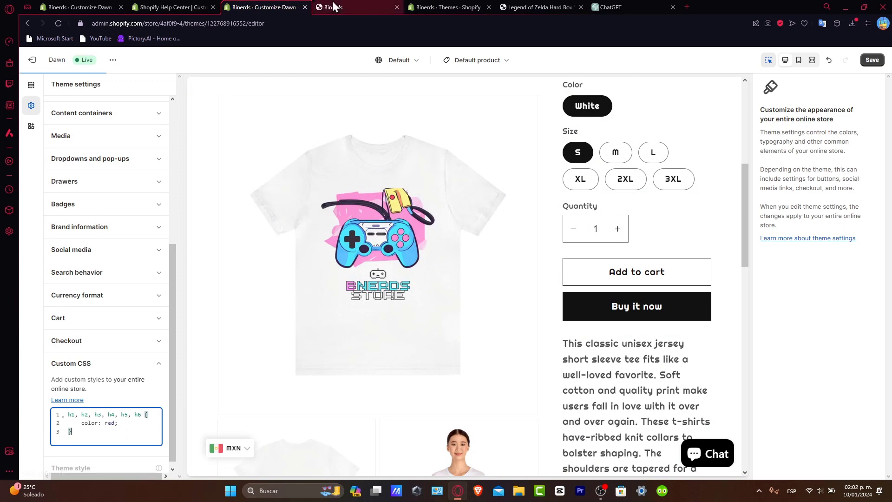
left_click(535, 7)
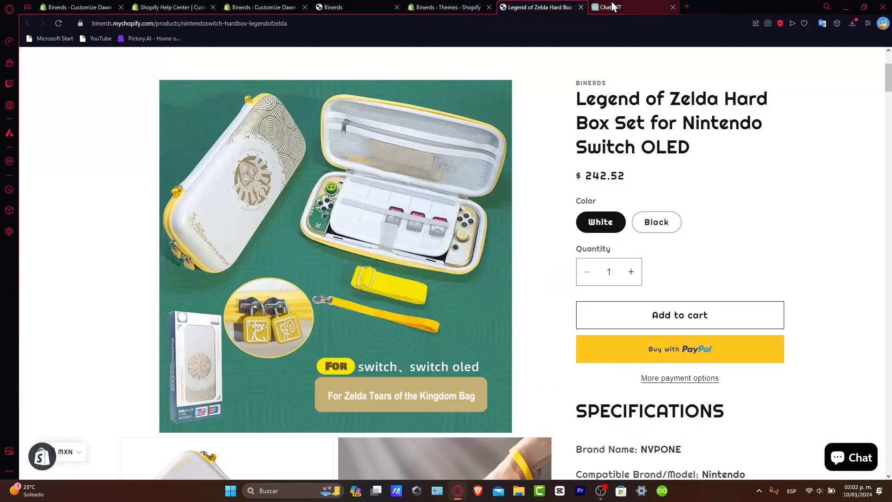
left_click(609, 6)
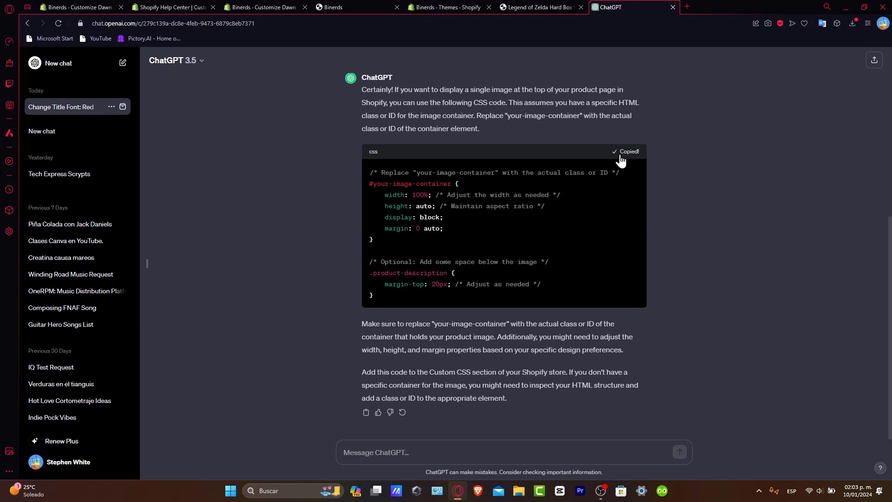
Return to the Dawn editor's Custom CSS and select the 'your-image-container' placeholder.
left_click(171, 7)
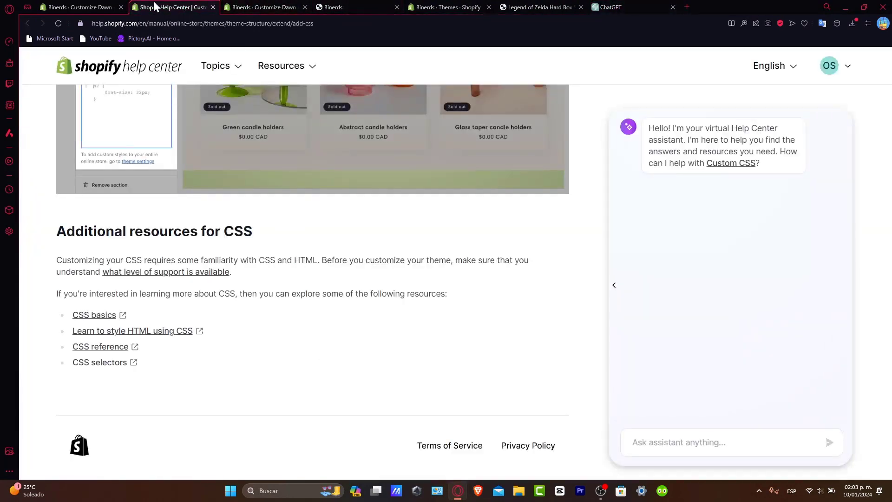
left_click(262, 6)
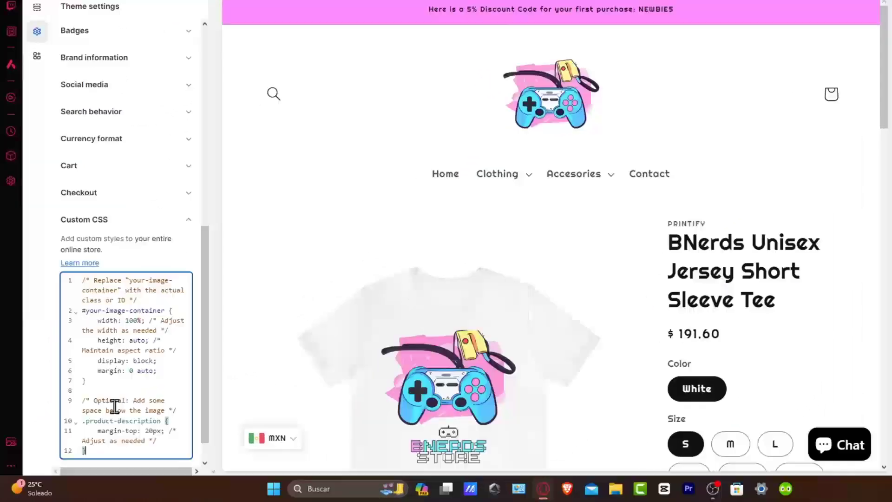
scroll("down", 3)
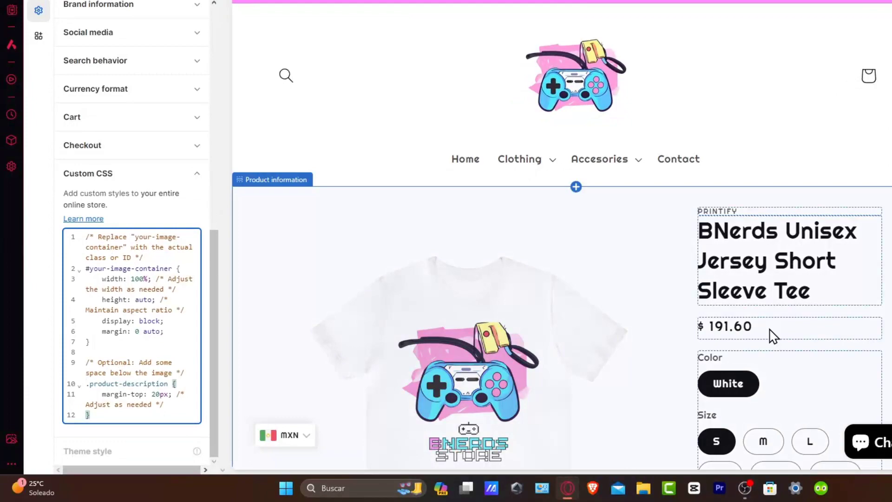
scroll("down", 3)
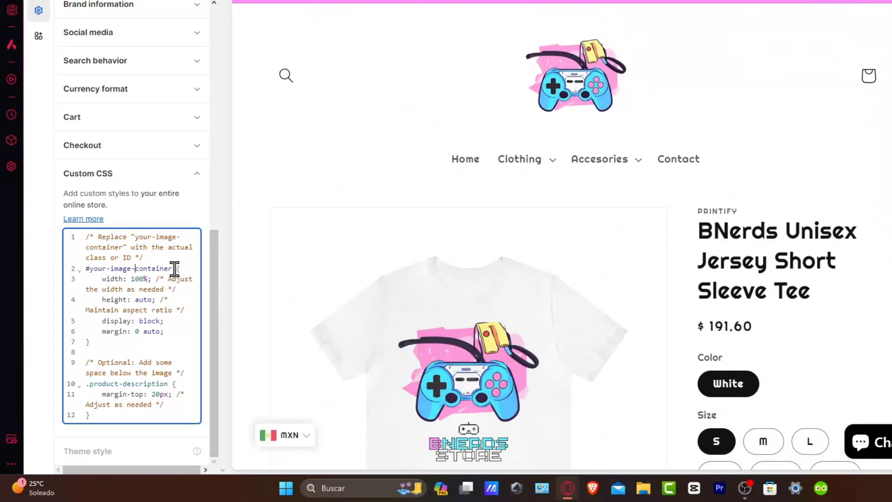
double_click(131, 268)
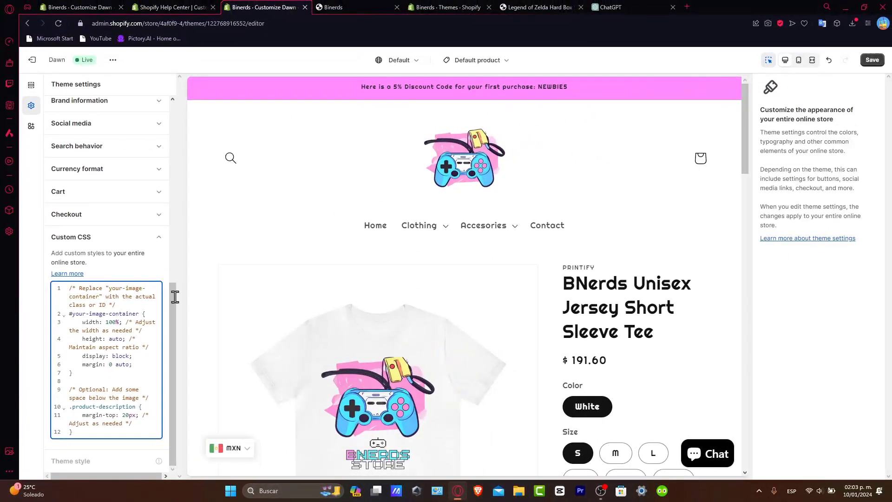
Ask ChatGPT 'where i can find my image container ID' and switch back to the Shopify editor.
left_click(609, 6)
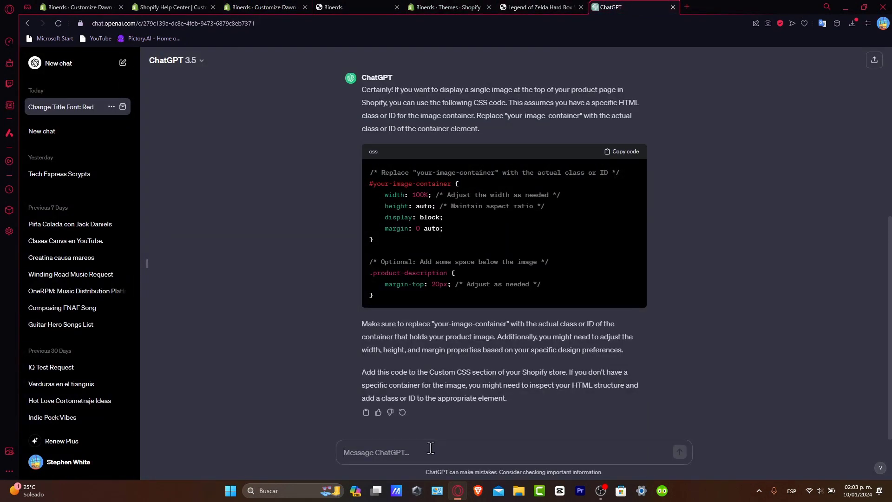
type("where i can")
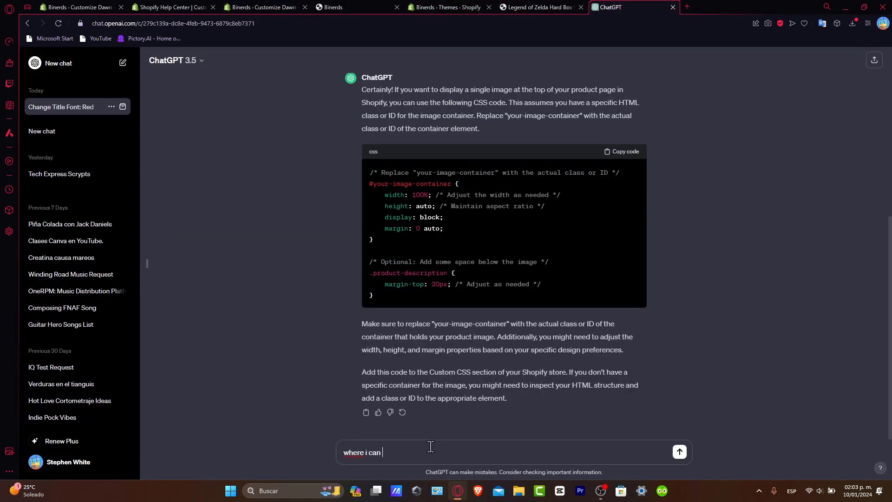
type("find my image")
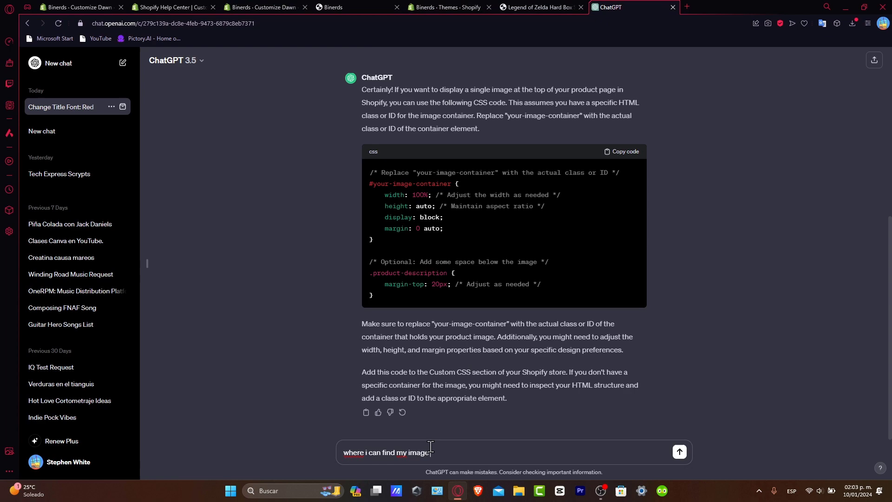
left_click(678, 452)
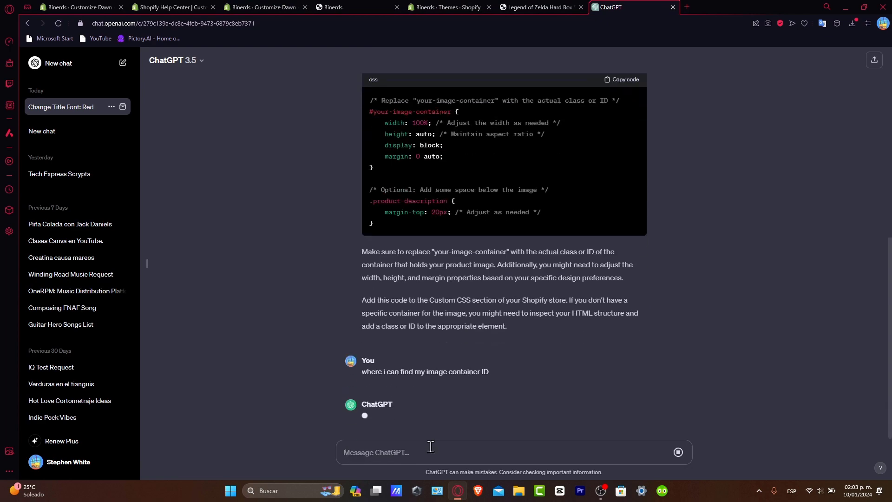
left_click(355, 6)
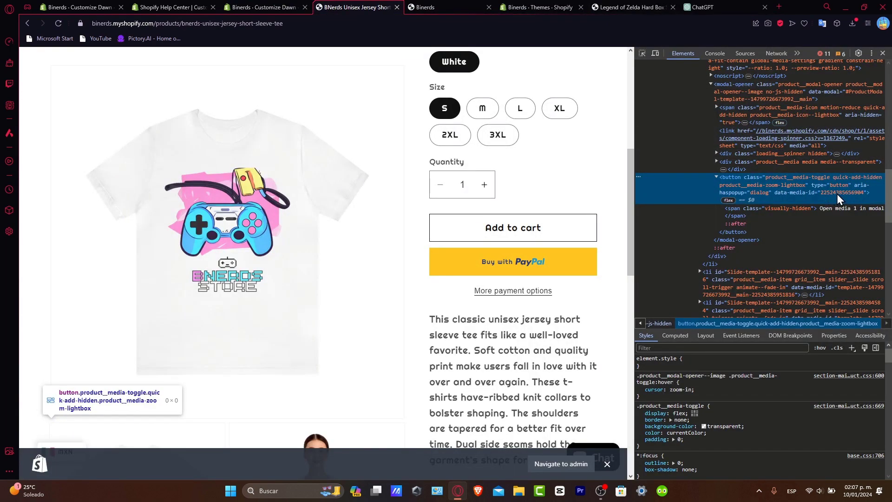
left_click(265, 6)
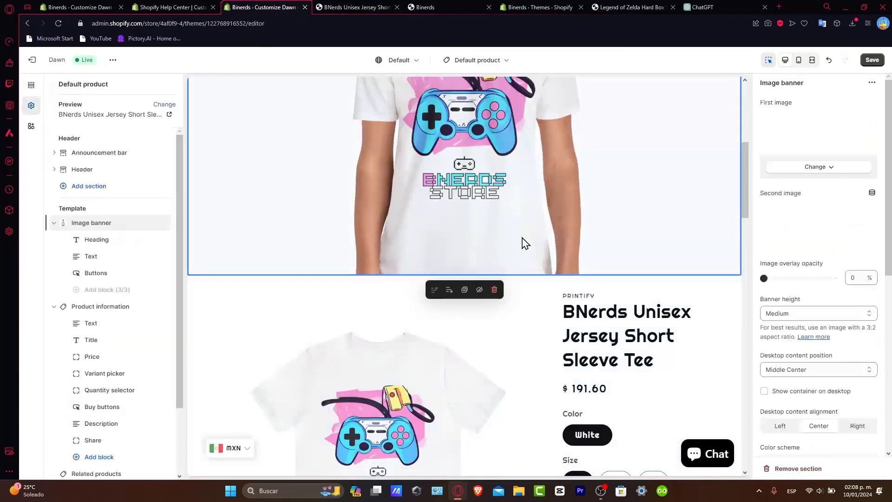
Check the product page preview and its enlarged image, then return to ChatGPT's container-ID answer.
scroll("down", 3)
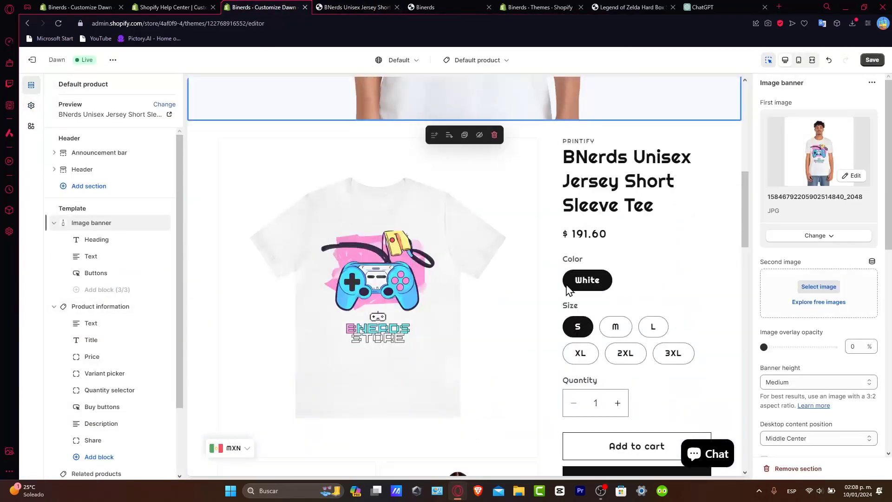
scroll("down", 3)
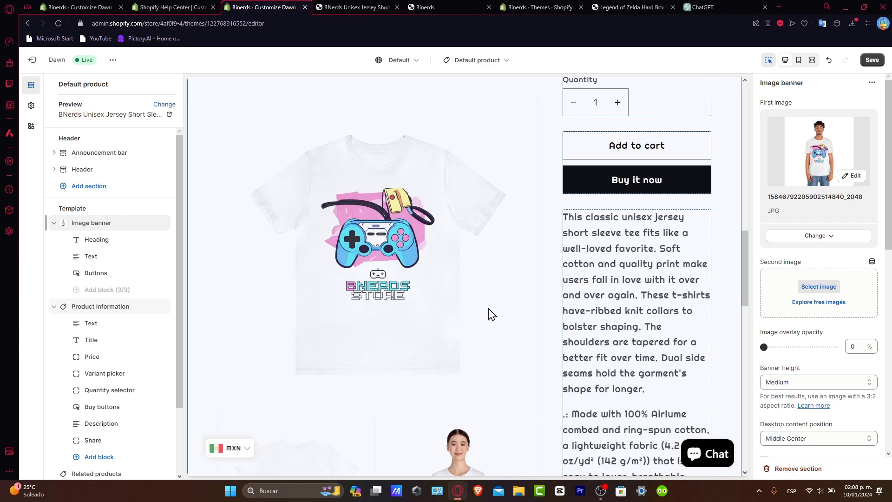
mouse_move(538, 258)
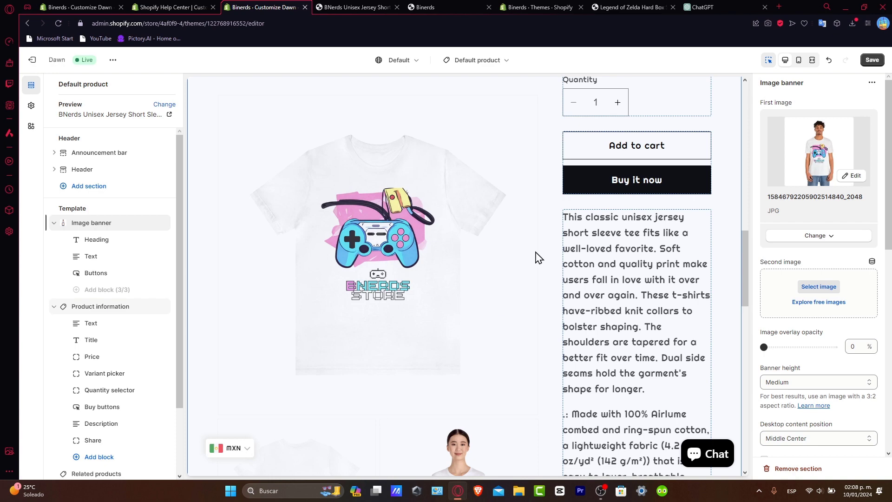
left_click(100, 340)
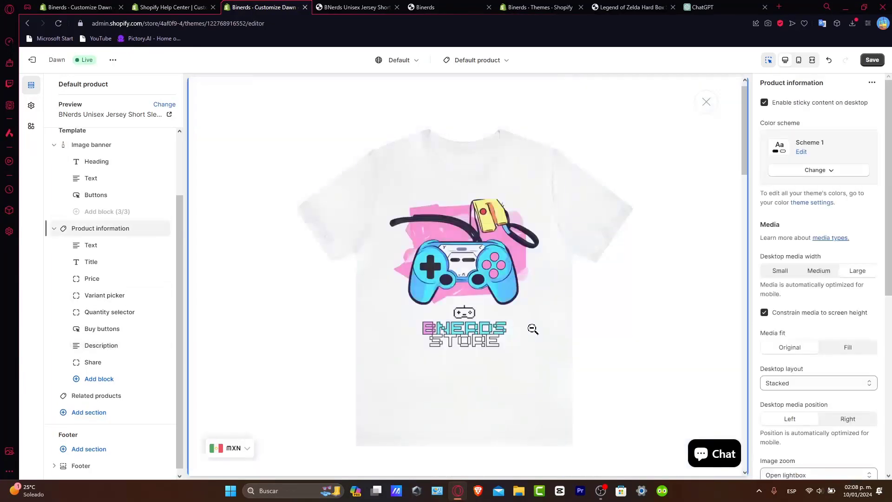
left_click(100, 345)
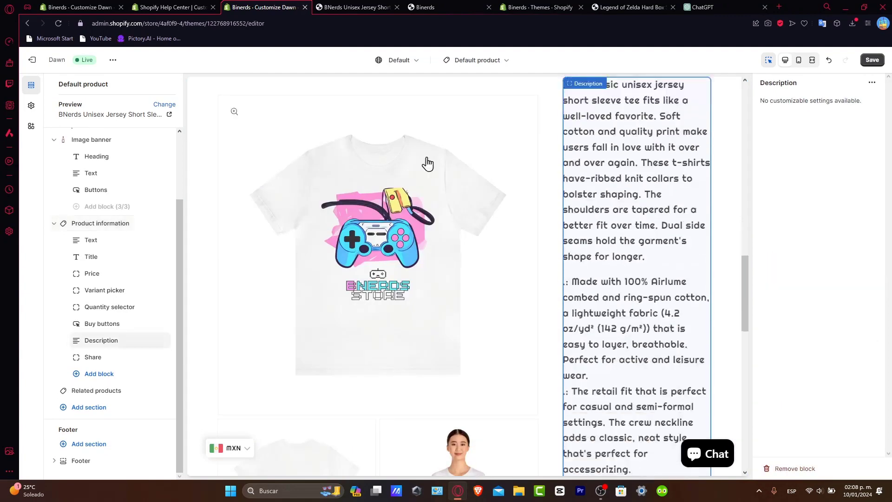
left_click(699, 6)
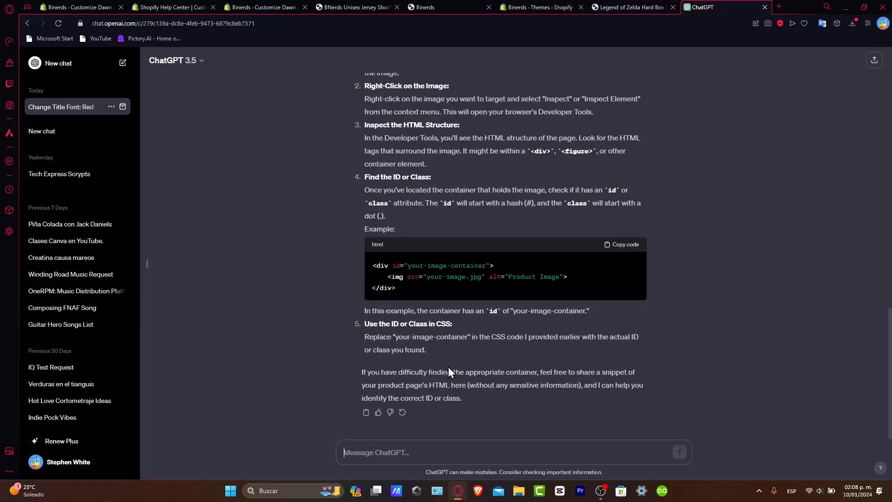
Ask ChatGPT to change the rule, apply the returned CSS with the numeric container ID, and return to the Help Center article.
type("change t")
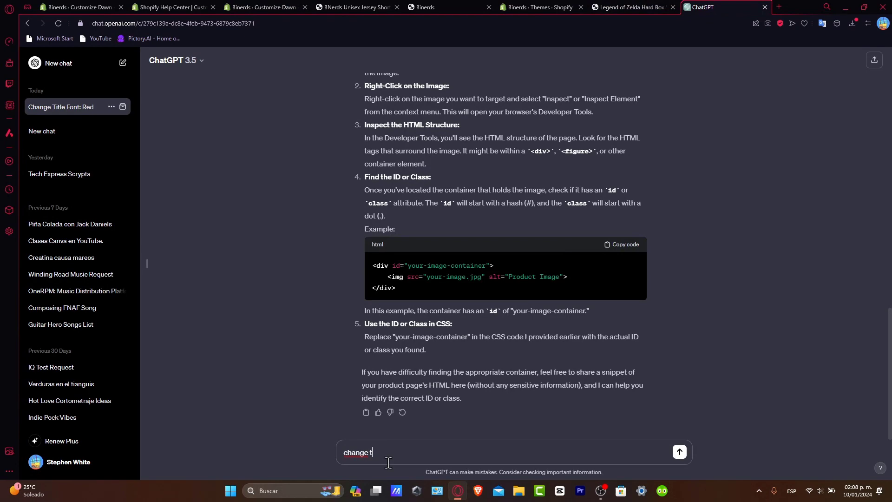
left_click(262, 6)
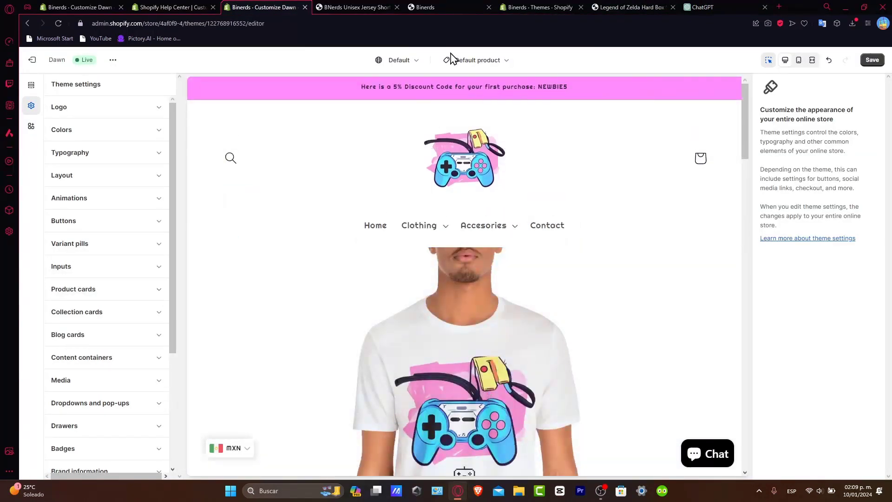
scroll("down", 3)
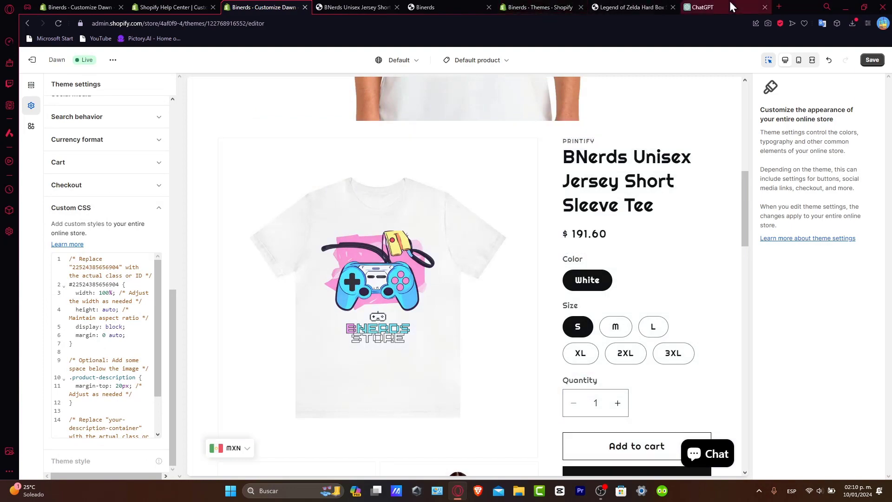
left_click(171, 7)
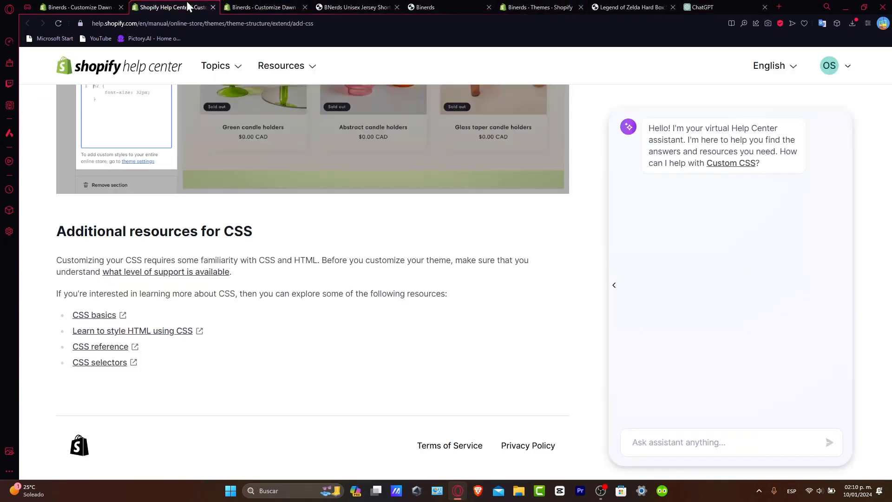
From the top of the custom CSS article, choose a learning resource from the Resources menu.
scroll("up", 3)
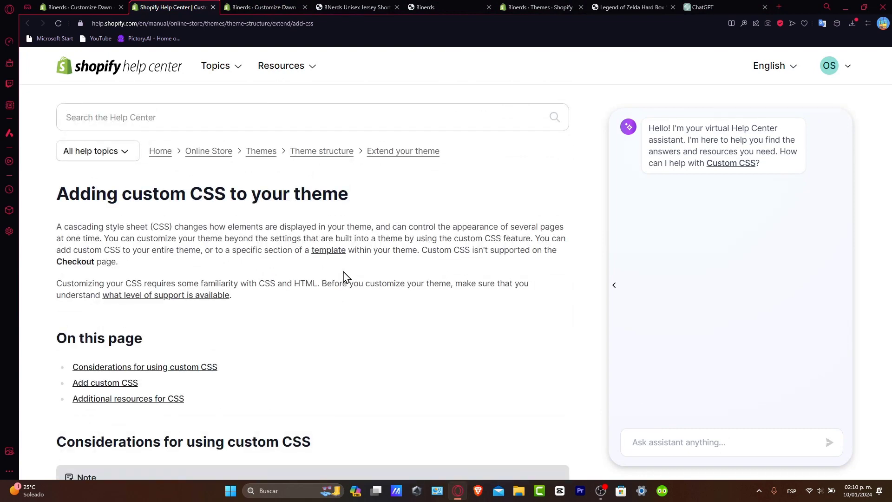
mouse_move(186, 70)
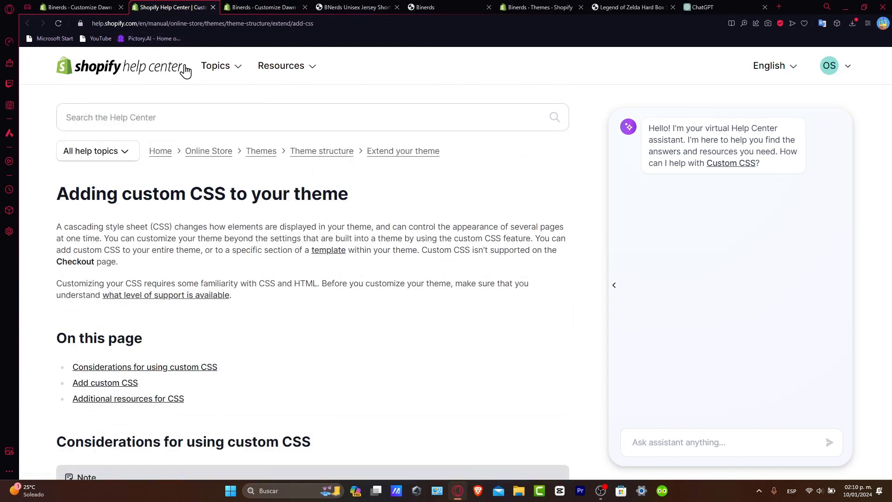
left_click(281, 65)
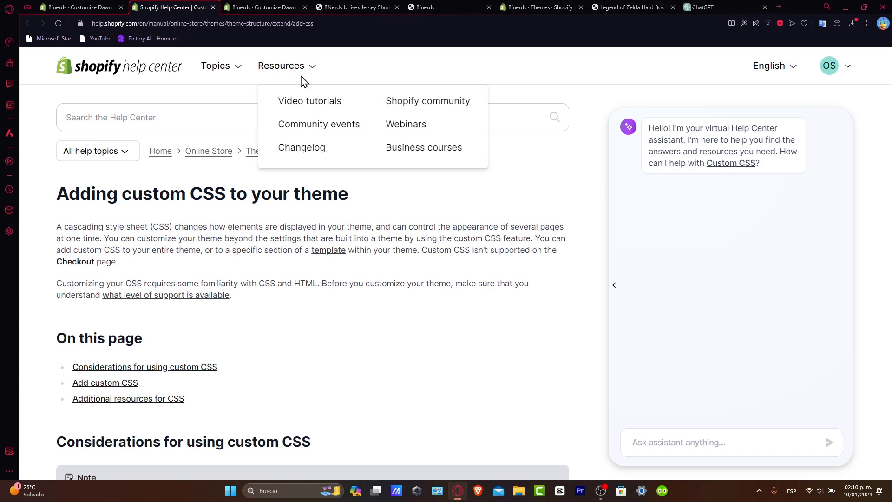
mouse_move(318, 100)
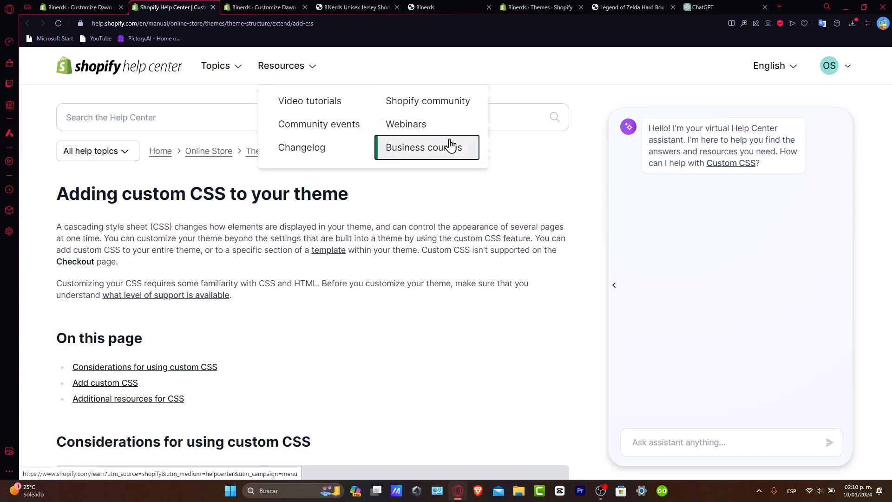
left_click(264, 8)
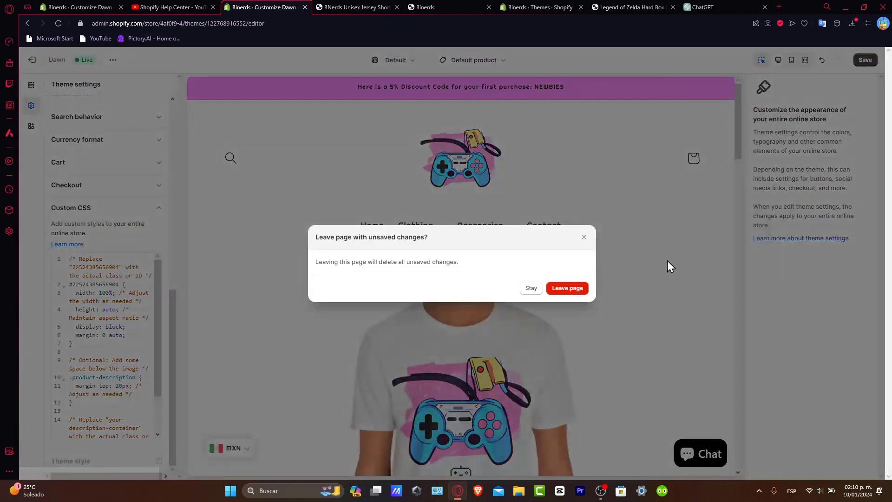
Discard unsaved edits via Leave page and show Dawn's more-actions menu on the Themes page.
left_click(566, 289)
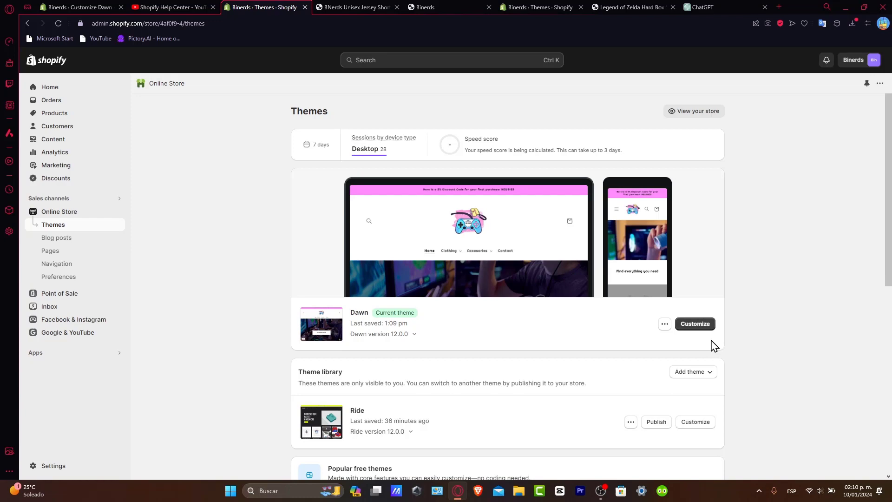
left_click(663, 323)
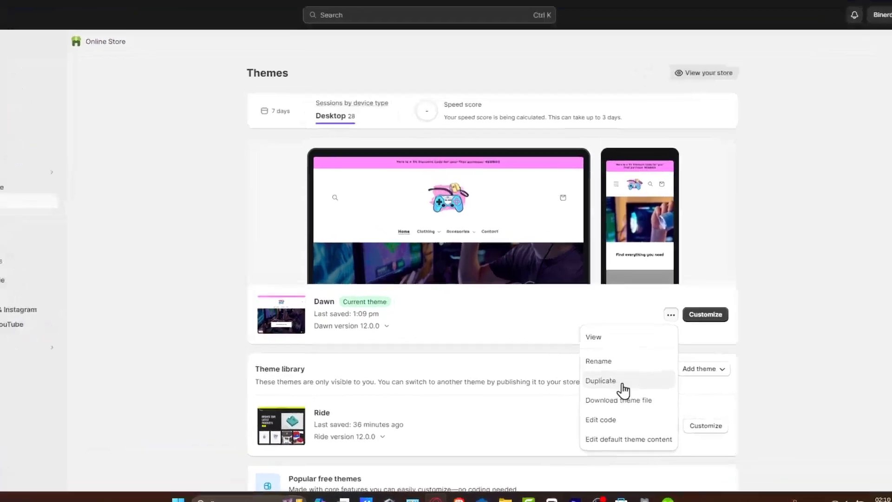